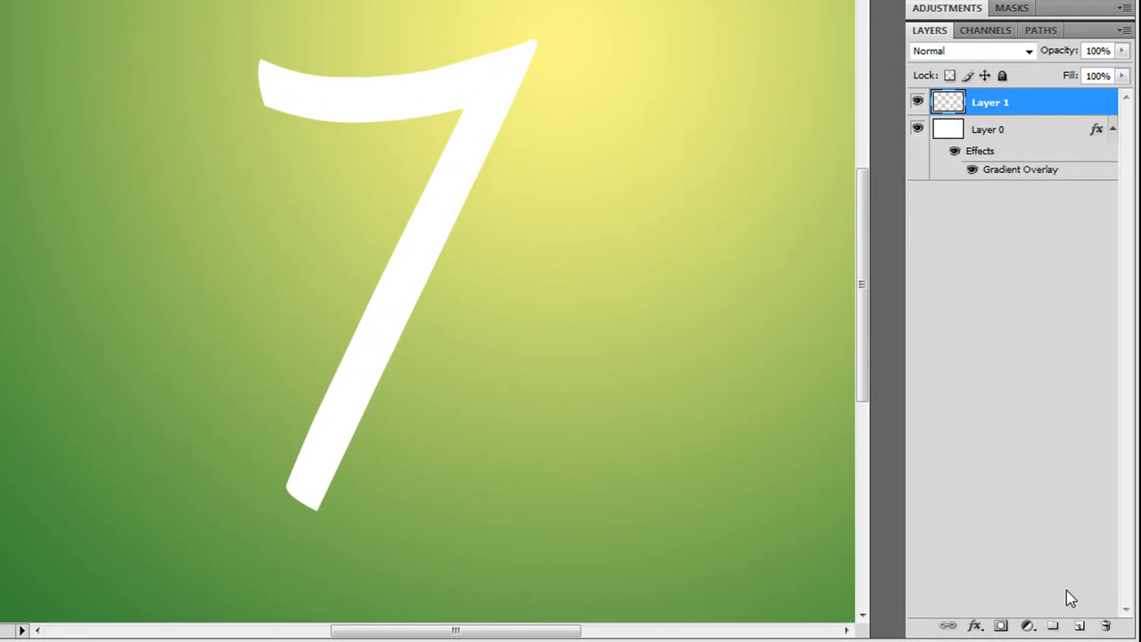
- Add a new empty Layer 2 for the shadow beneath the white 7's layer
{"action": "left_click", "coordinate": [1054, 623]}
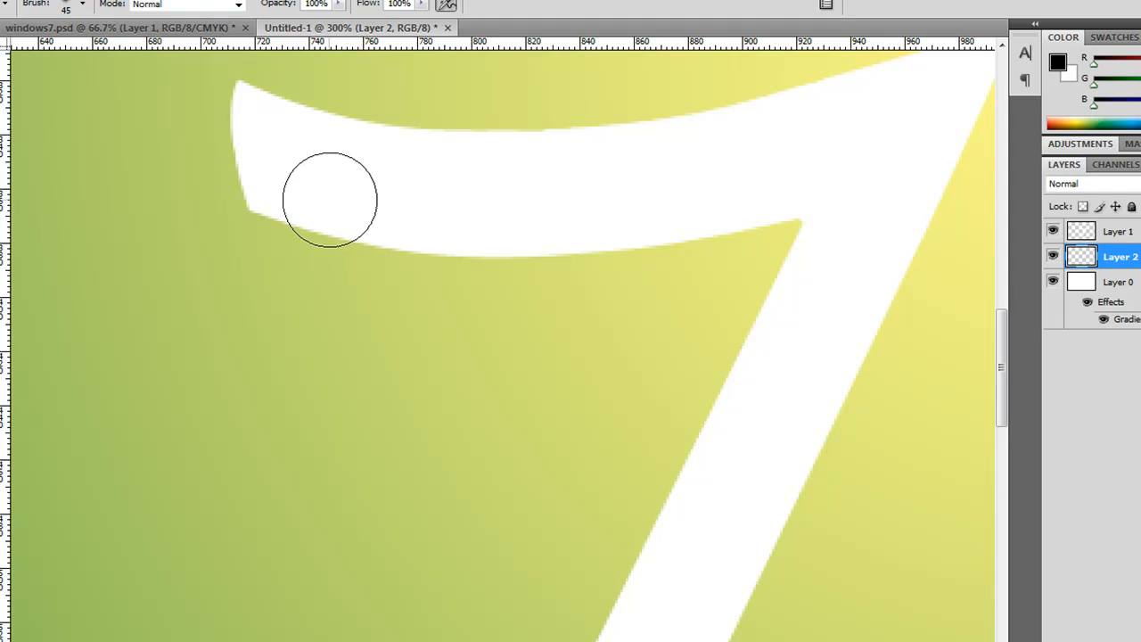
- Brush soft black shadow strokes on Layer 2 along the left edge of the 7's stem
{"action": "left_click_drag", "start_coordinate": [330, 200], "coordinate": [723, 194]}
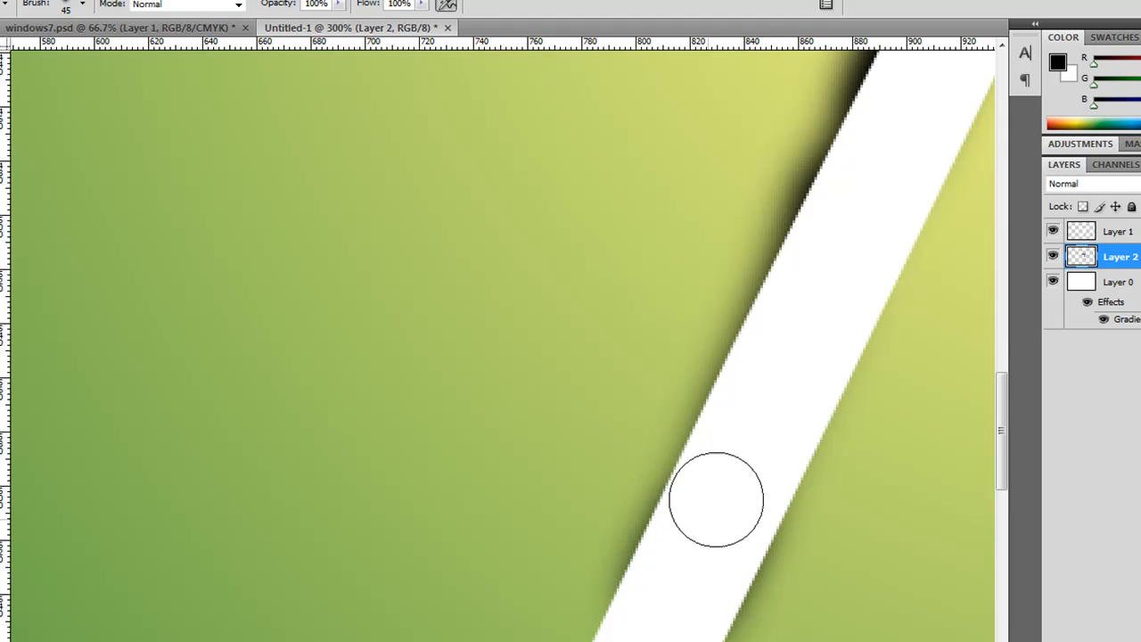
{"action": "left_click_drag", "start_coordinate": [716, 499], "coordinate": [684, 474]}
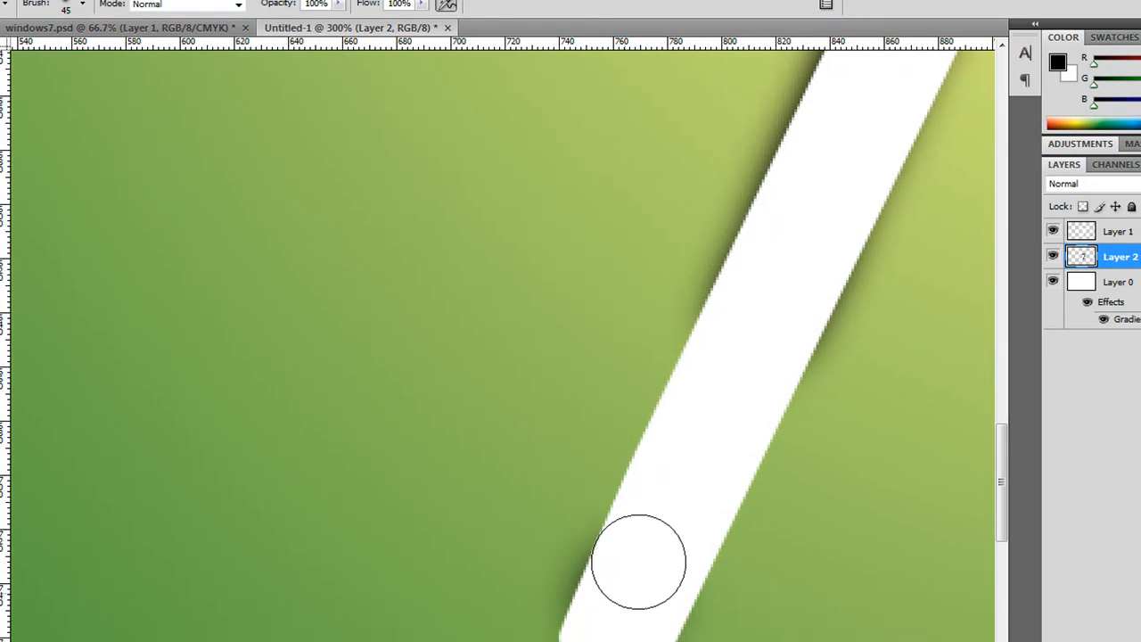
{"action": "left_click_drag", "start_coordinate": [638, 562], "coordinate": [788, 178]}
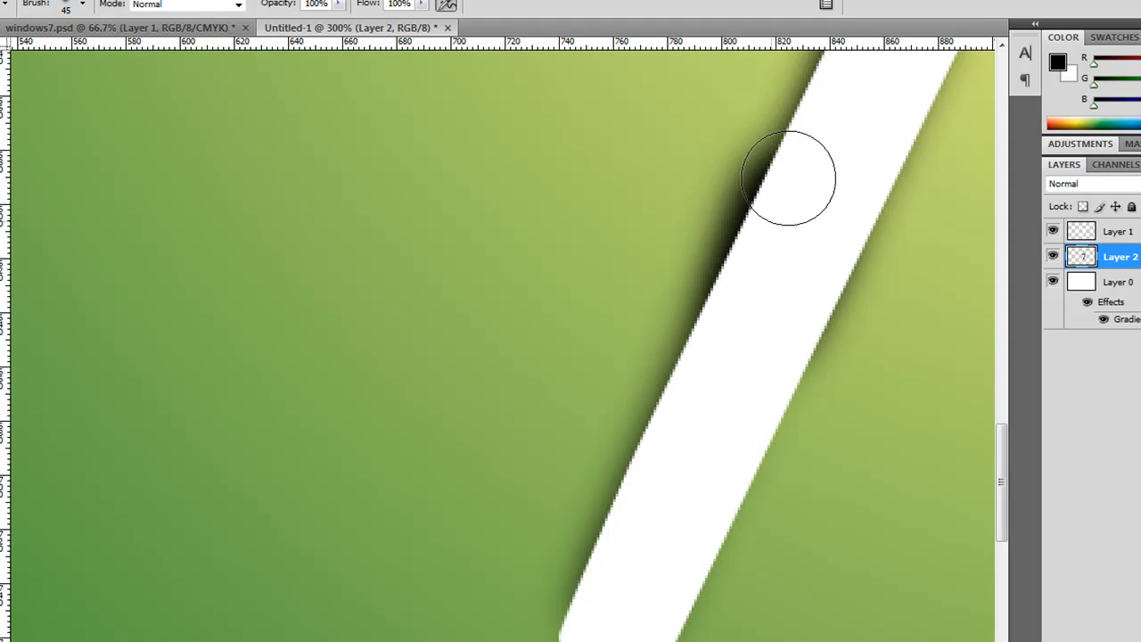
{"action": "left_click_drag", "start_coordinate": [788, 178], "coordinate": [615, 597]}
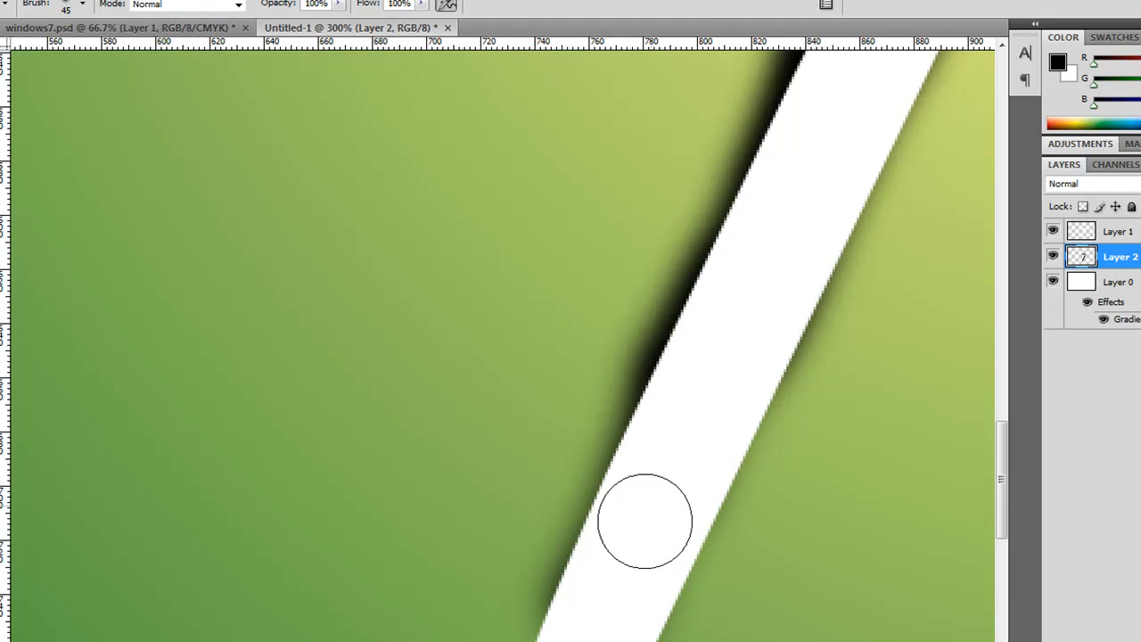
{"action": "mouse_move", "coordinate": [686, 428]}
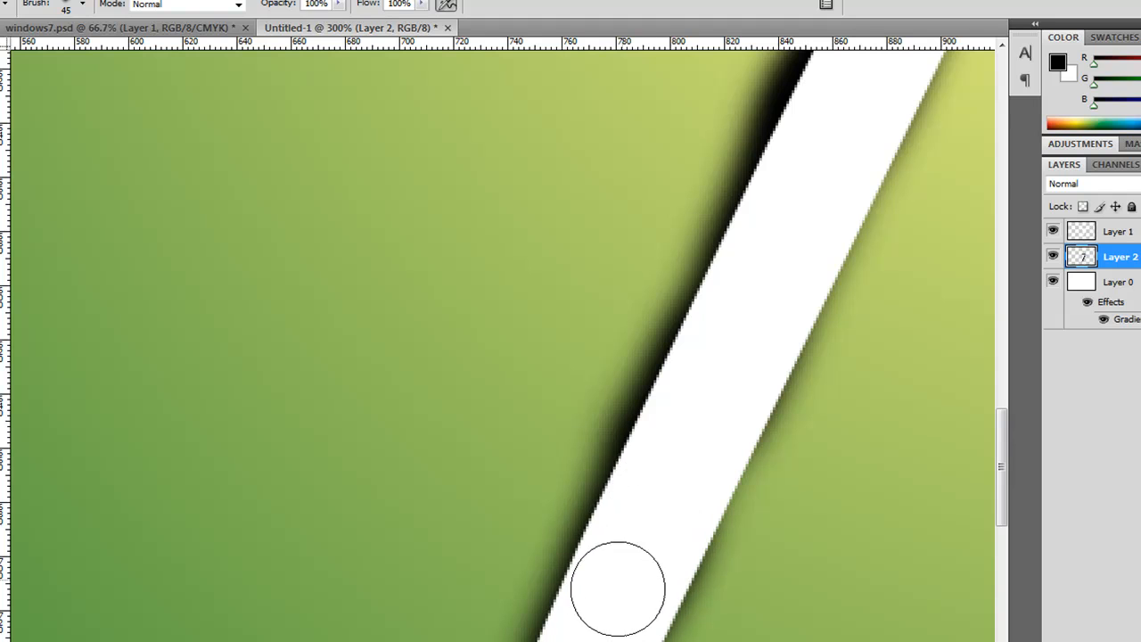
{"action": "mouse_move", "coordinate": [722, 349]}
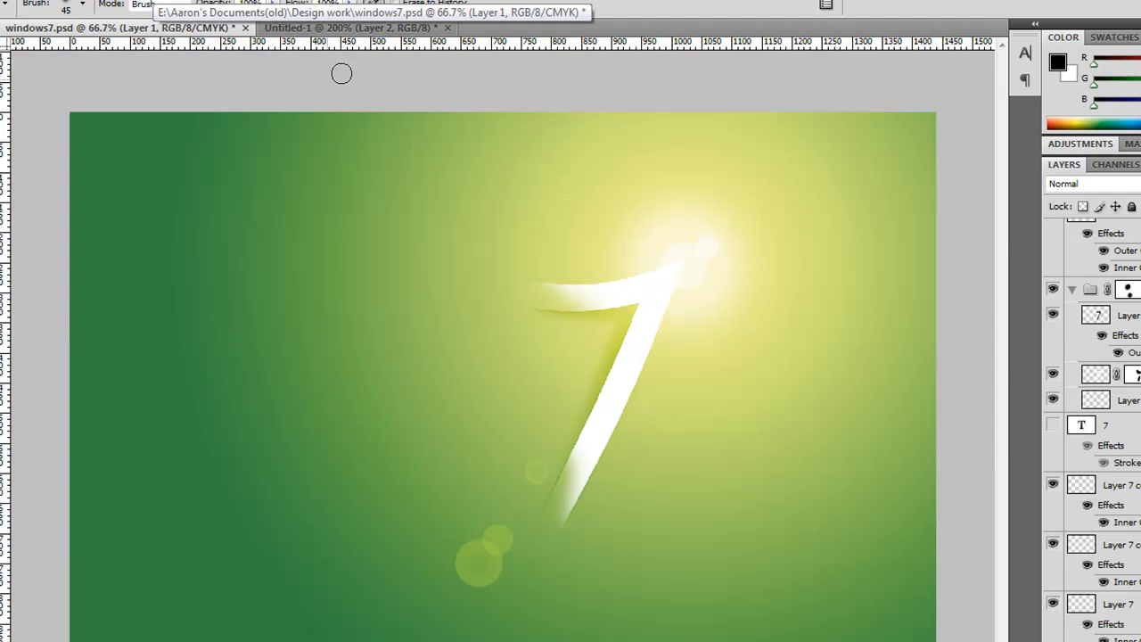
{"action": "left_click", "coordinate": [357, 29]}
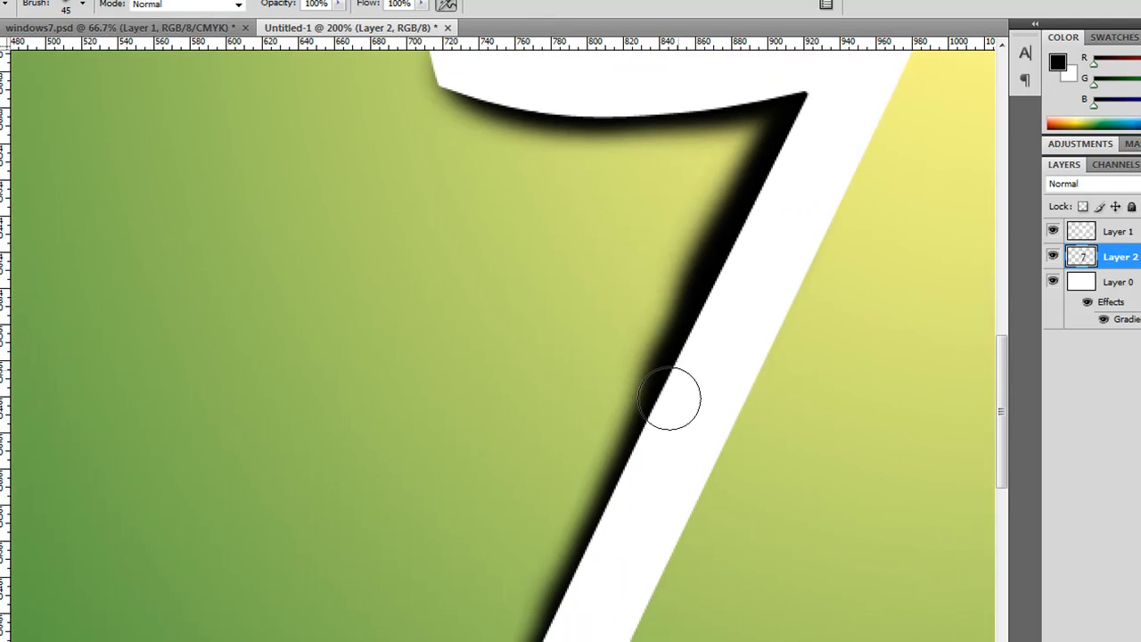
- Paint more black shadow beneath the 7's top bar and thicken it along the stem edge
{"action": "left_click_drag", "start_coordinate": [668, 399], "coordinate": [677, 101]}
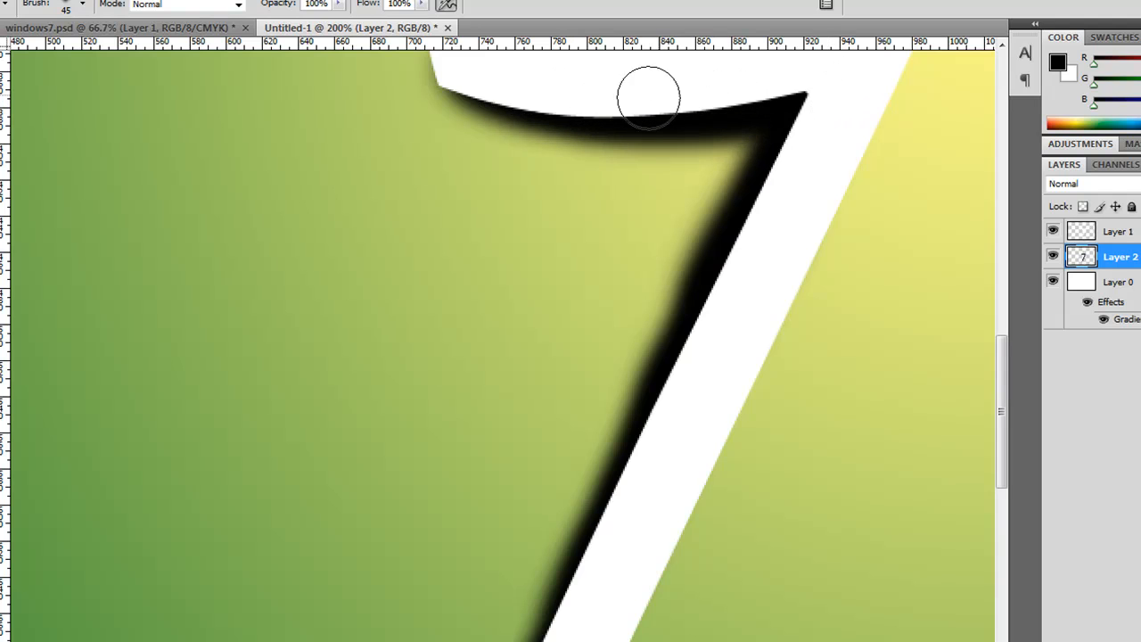
{"action": "left_click_drag", "start_coordinate": [649, 98], "coordinate": [692, 360]}
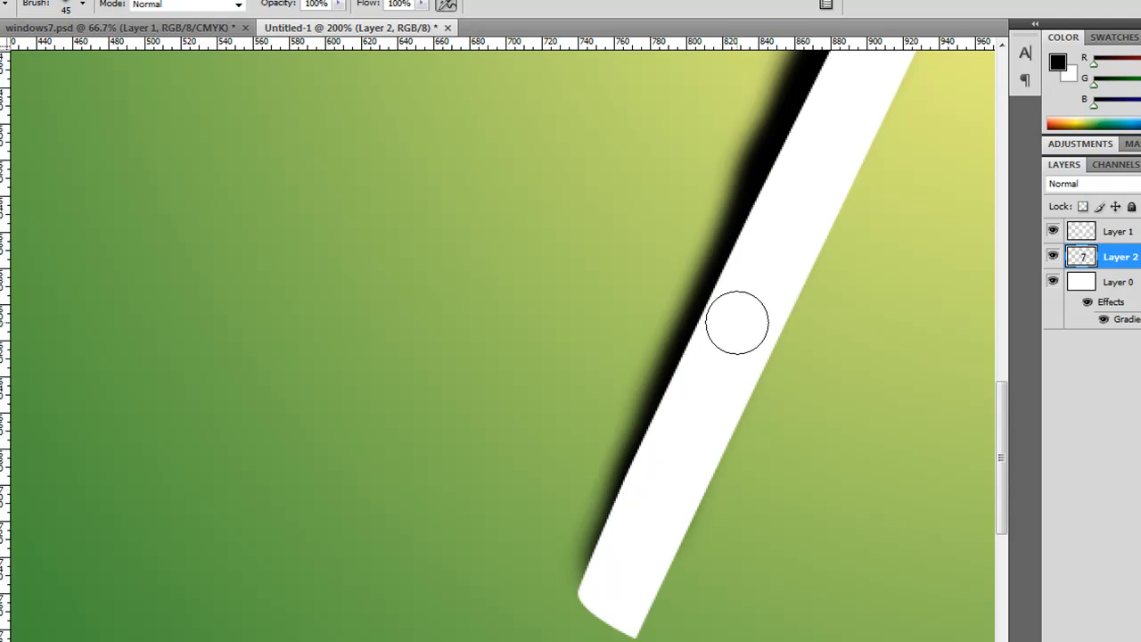
{"action": "mouse_move", "coordinate": [756, 287]}
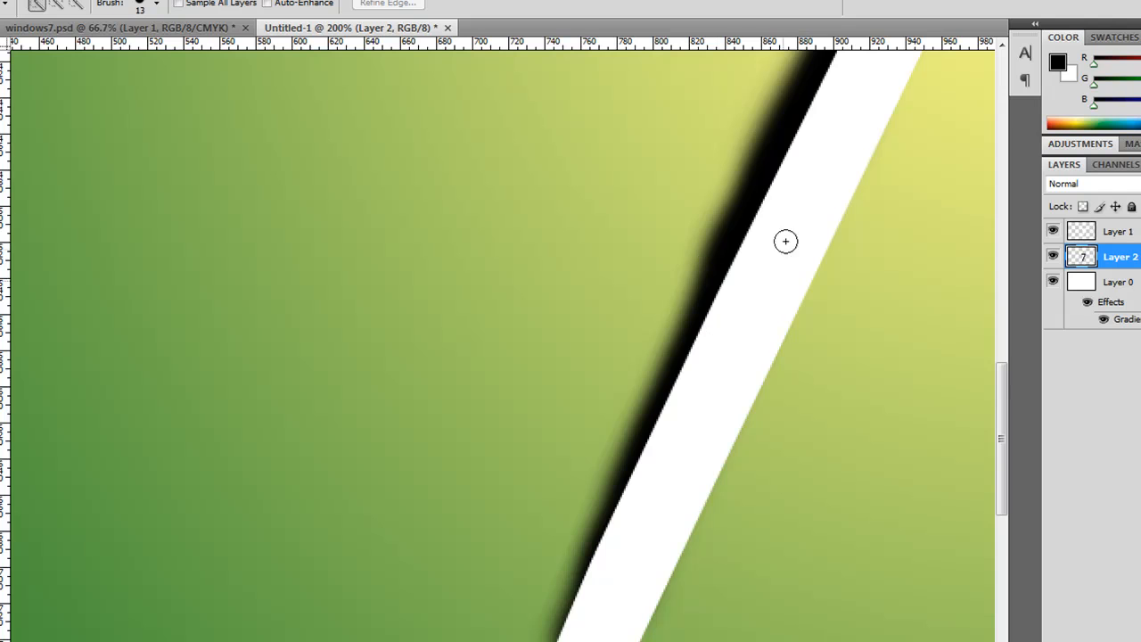
{"action": "mouse_move", "coordinate": [699, 300]}
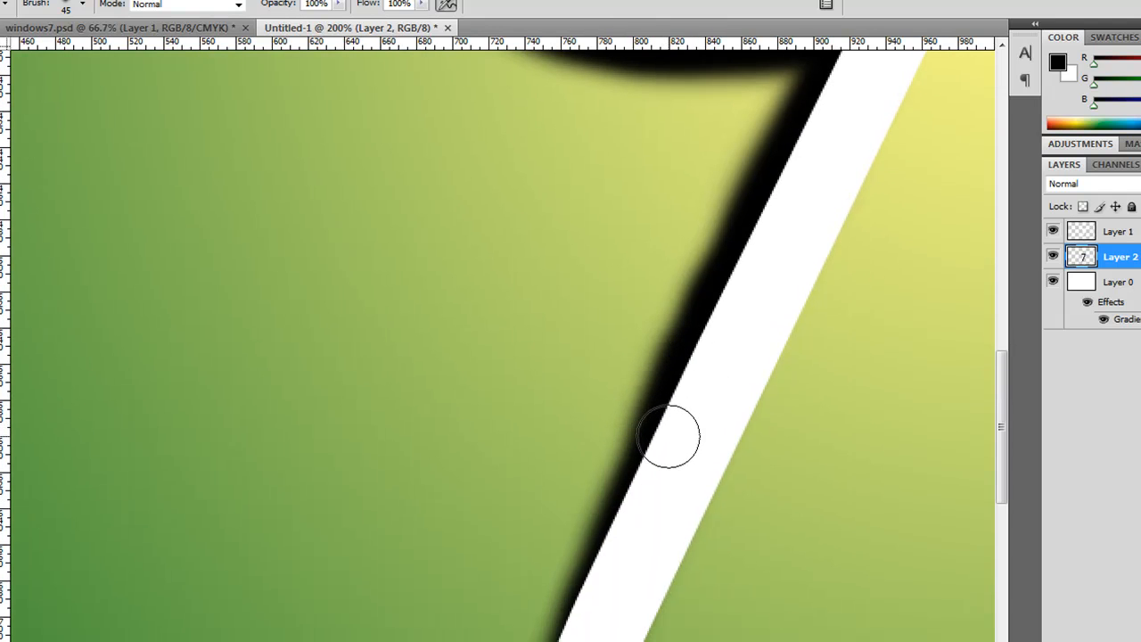
{"action": "left_click_drag", "start_coordinate": [668, 437], "coordinate": [687, 428]}
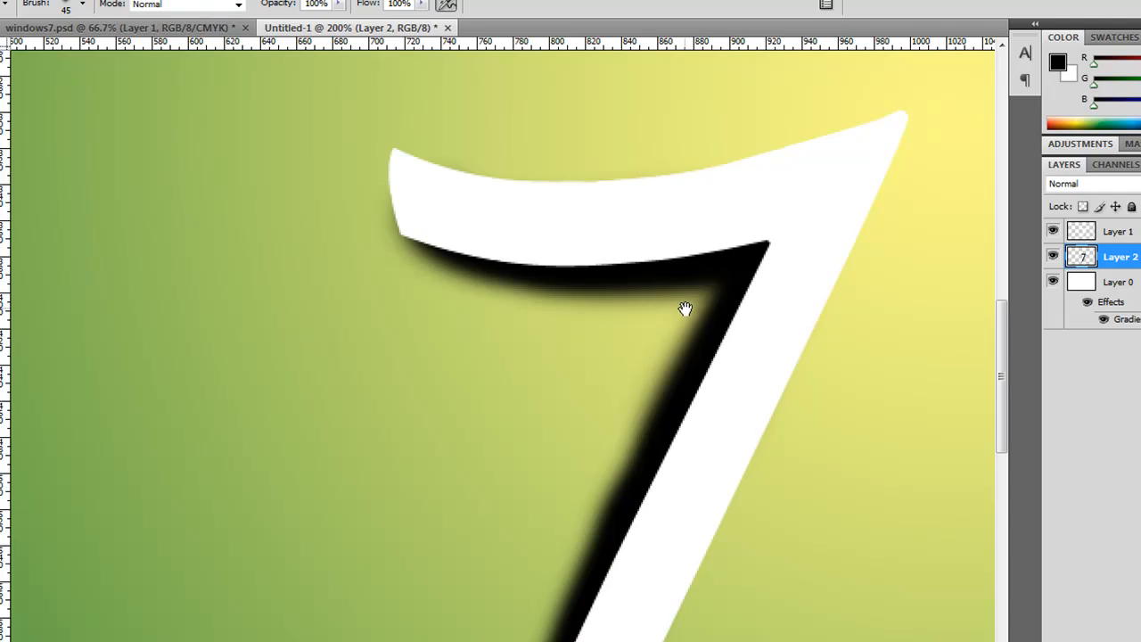
{"action": "left_click", "coordinate": [1052, 232]}
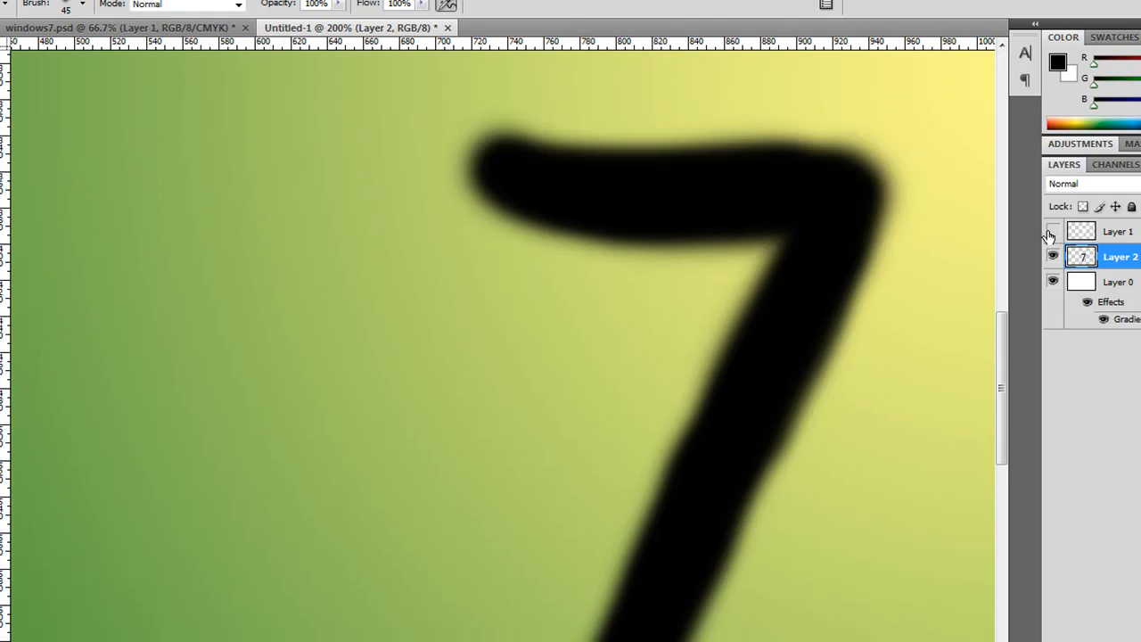
{"action": "left_click", "coordinate": [1052, 232]}
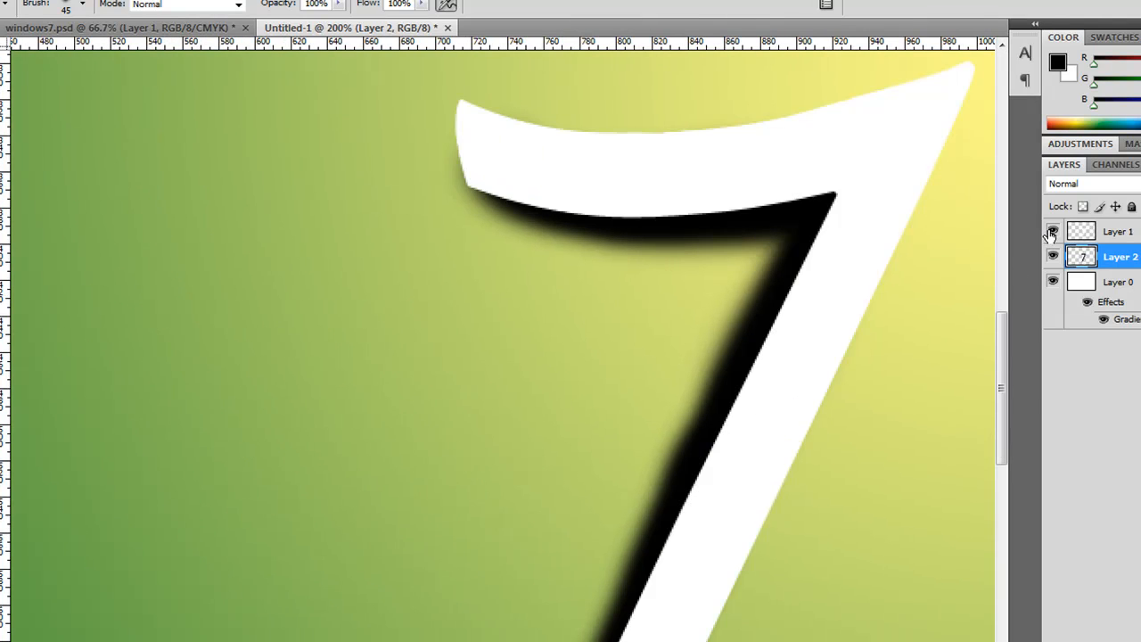
{"action": "left_click", "coordinate": [1051, 232]}
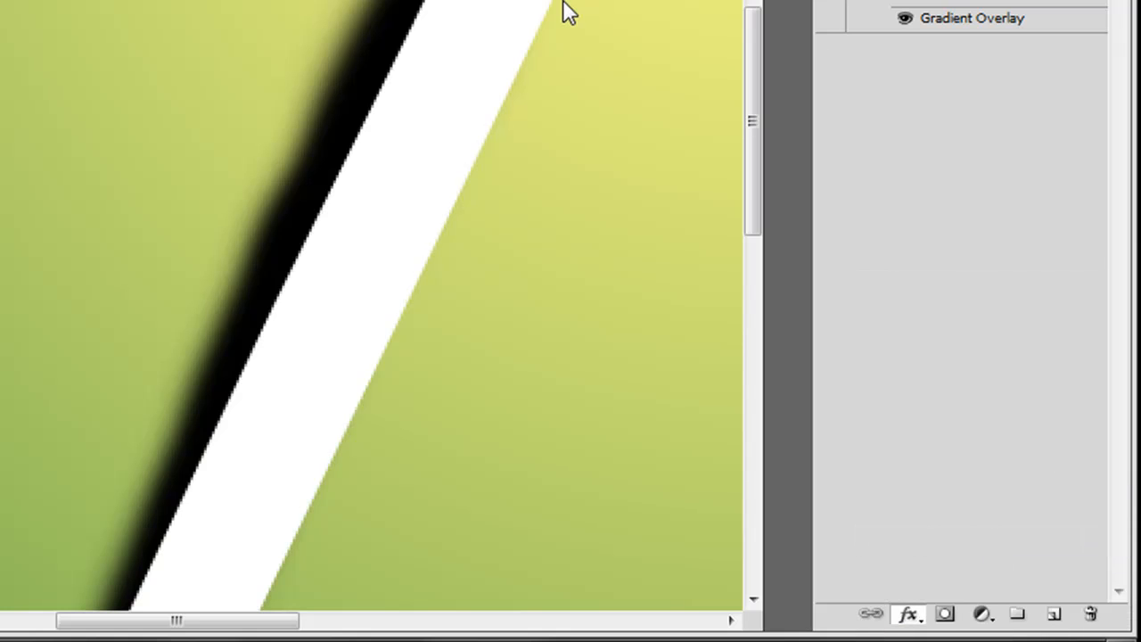
- Give Layer 2 a Gradient Overlay running from dark to light grey
{"action": "double_click", "coordinate": [971, 18]}
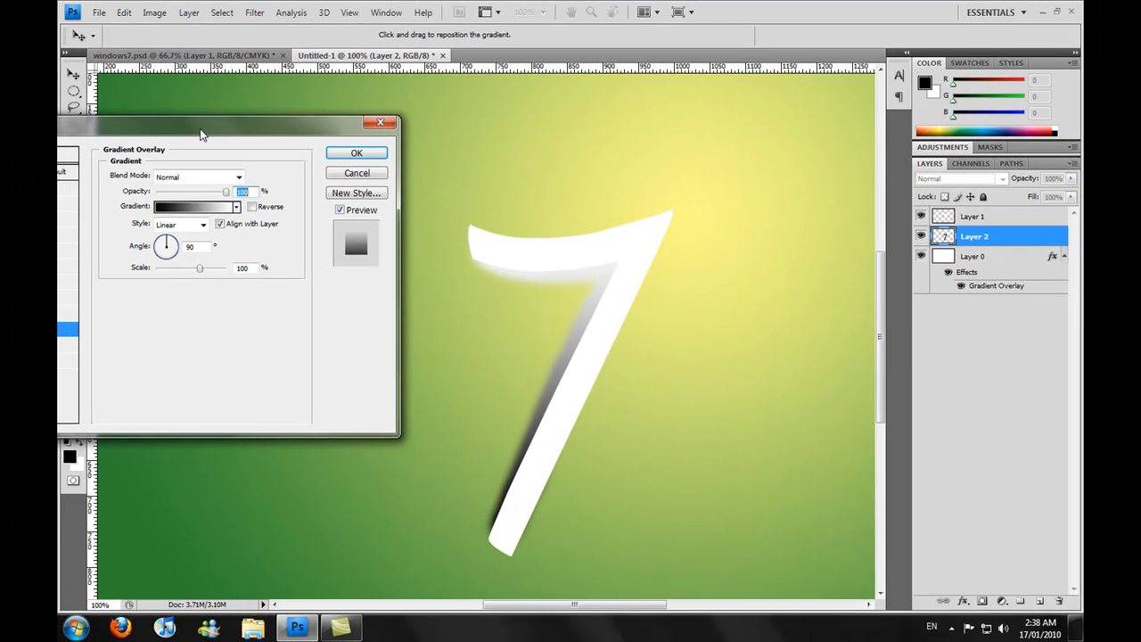
{"action": "left_click", "coordinate": [195, 207]}
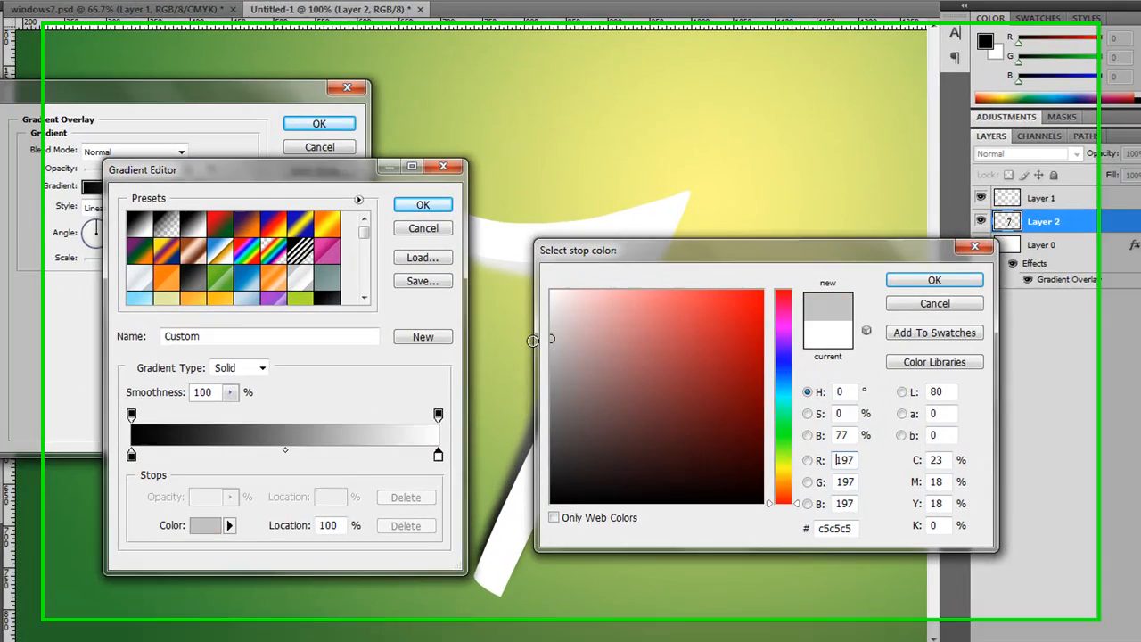
{"action": "left_click", "coordinate": [589, 337]}
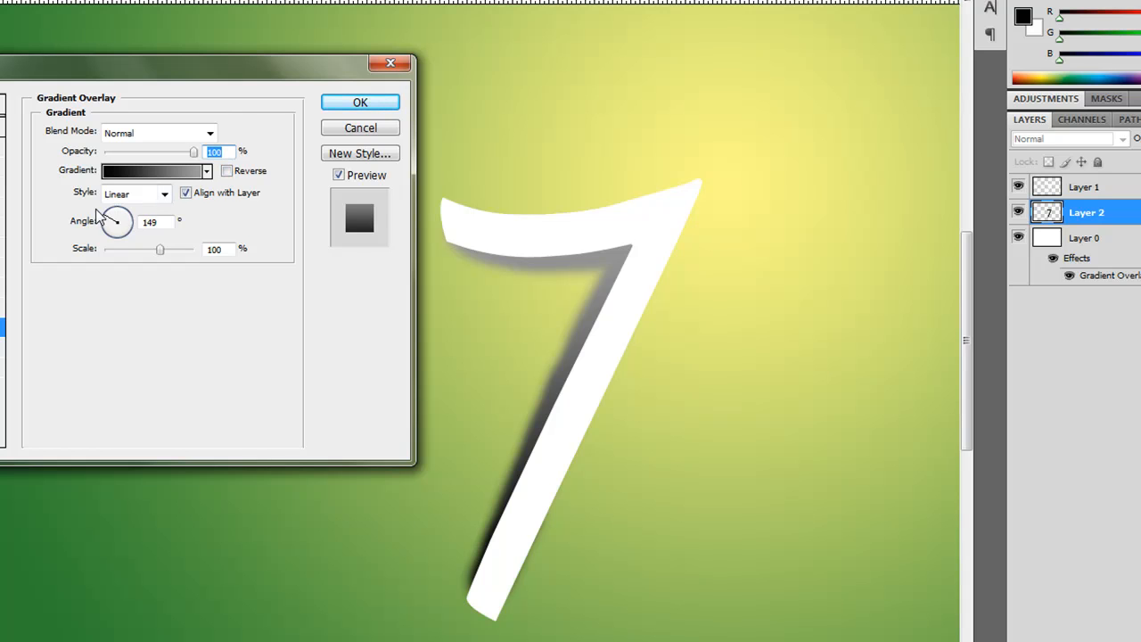
- Tune the gradient angle so the shadow fades toward the highlight, then confirm the style
{"action": "left_click_drag", "start_coordinate": [116, 221], "coordinate": [114, 218]}
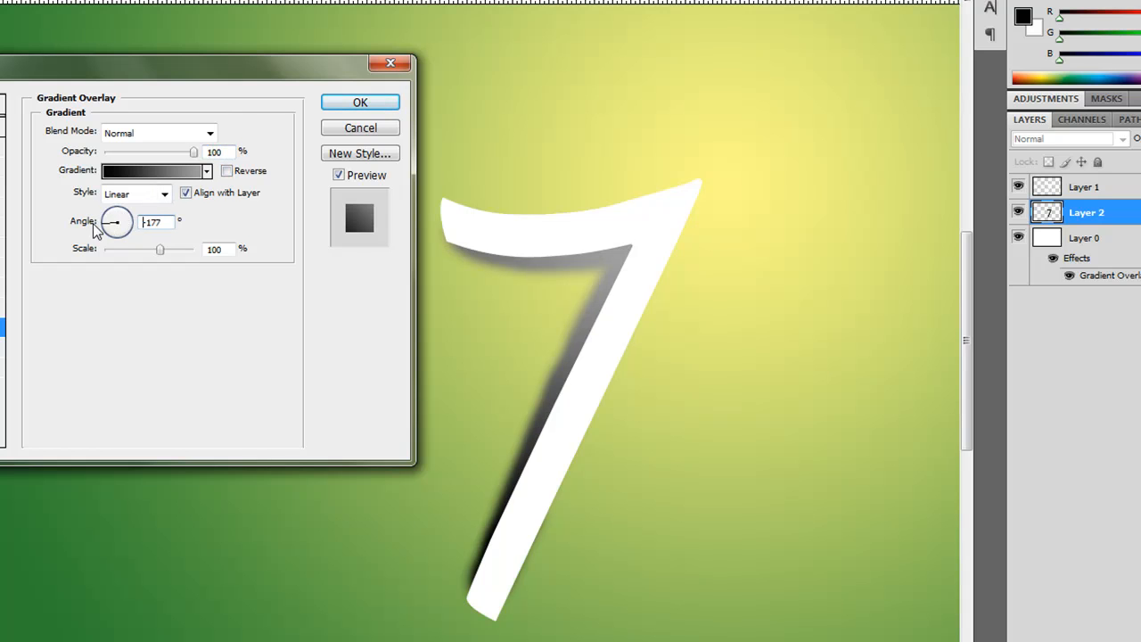
{"action": "left_click_drag", "start_coordinate": [117, 221], "coordinate": [116, 217]}
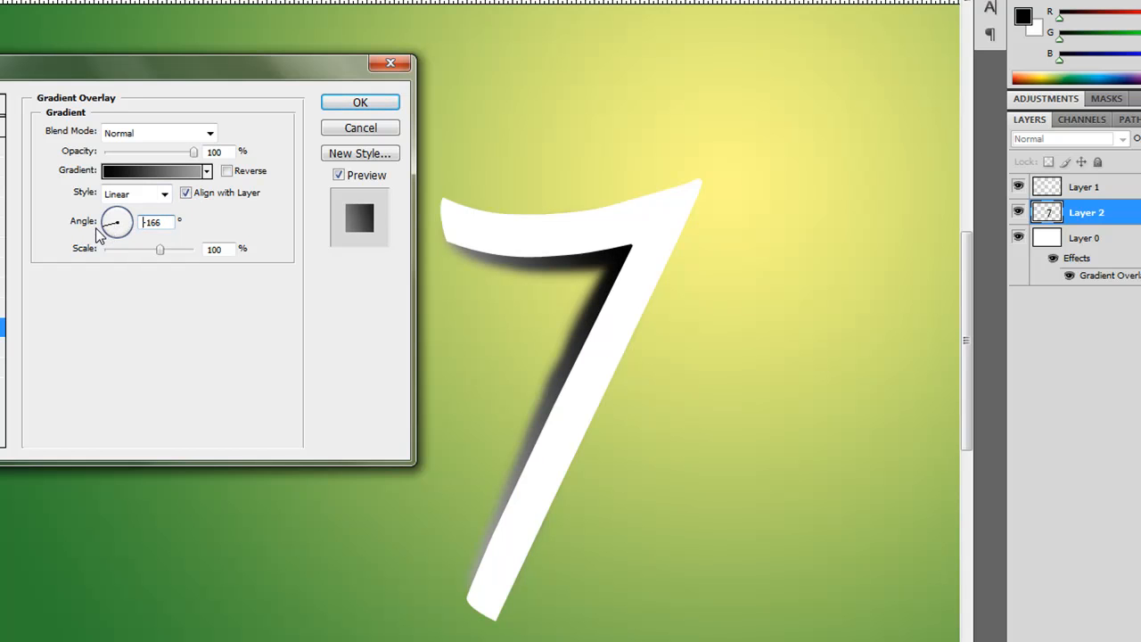
{"action": "left_click_drag", "start_coordinate": [121, 217], "coordinate": [118, 225]}
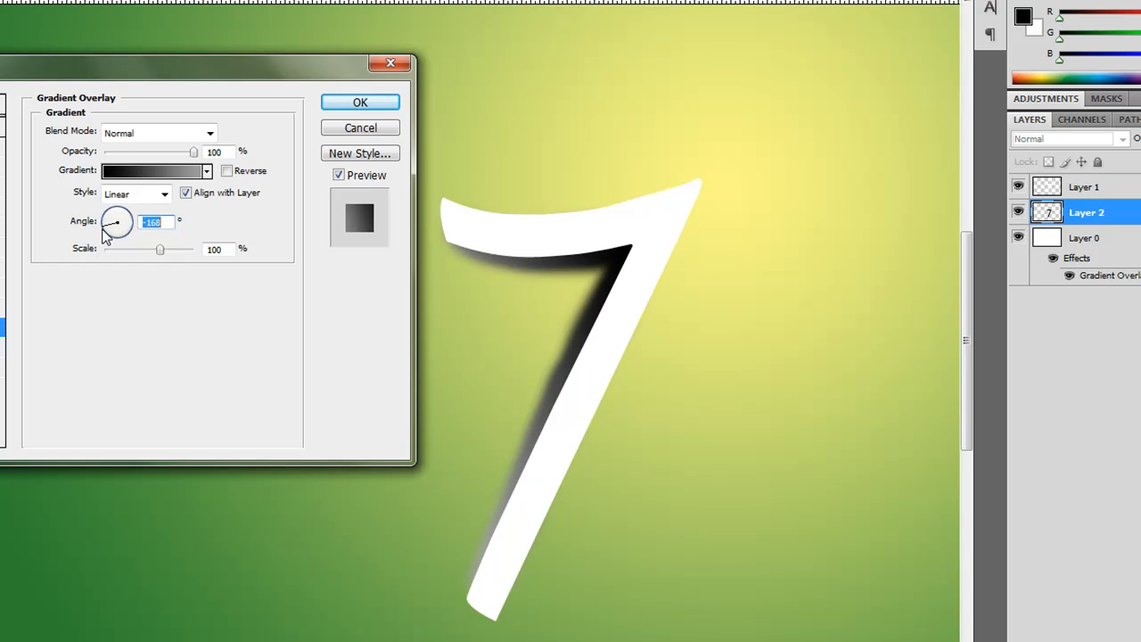
{"action": "left_click_drag", "start_coordinate": [118, 223], "coordinate": [118, 221]}
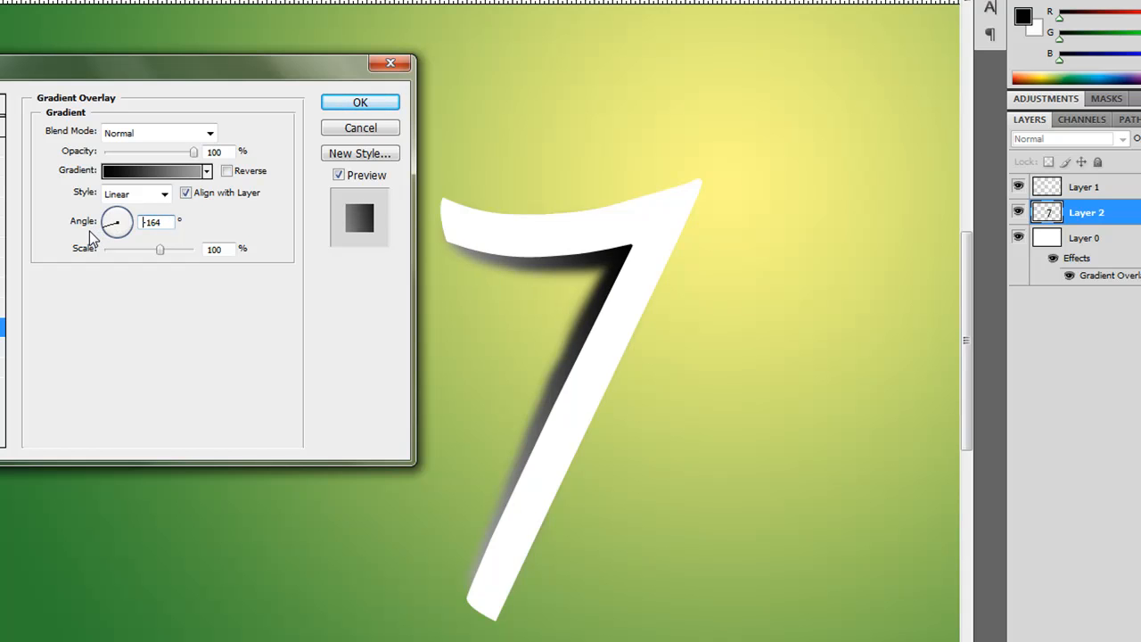
{"action": "triple_click", "coordinate": [156, 221]}
{"action": "type", "text": "-161"}
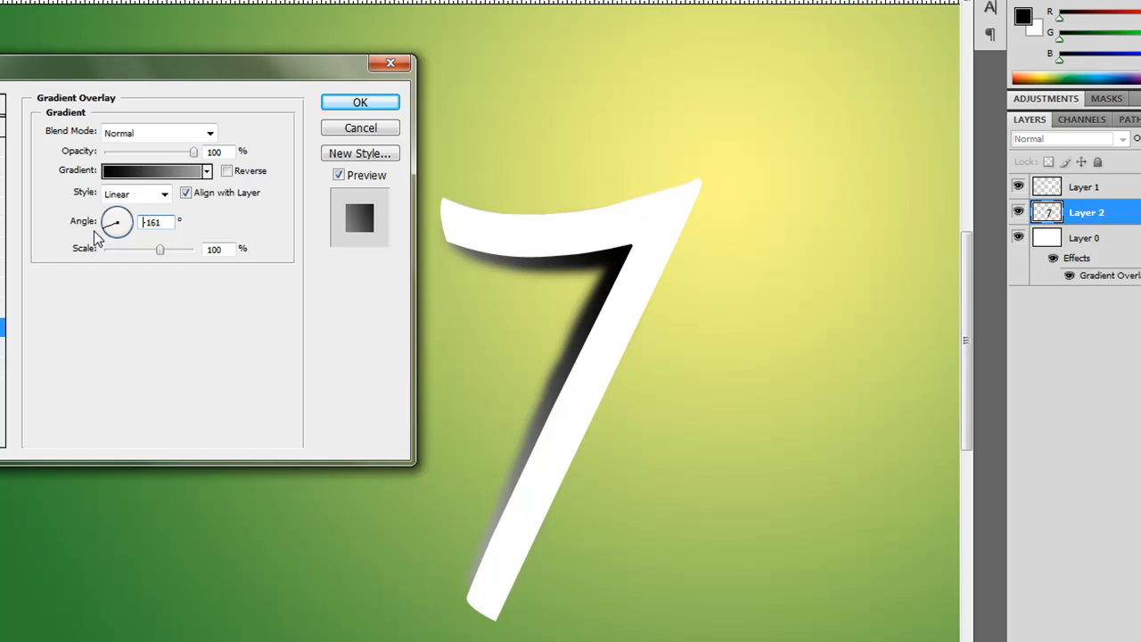
{"action": "triple_click", "coordinate": [156, 221]}
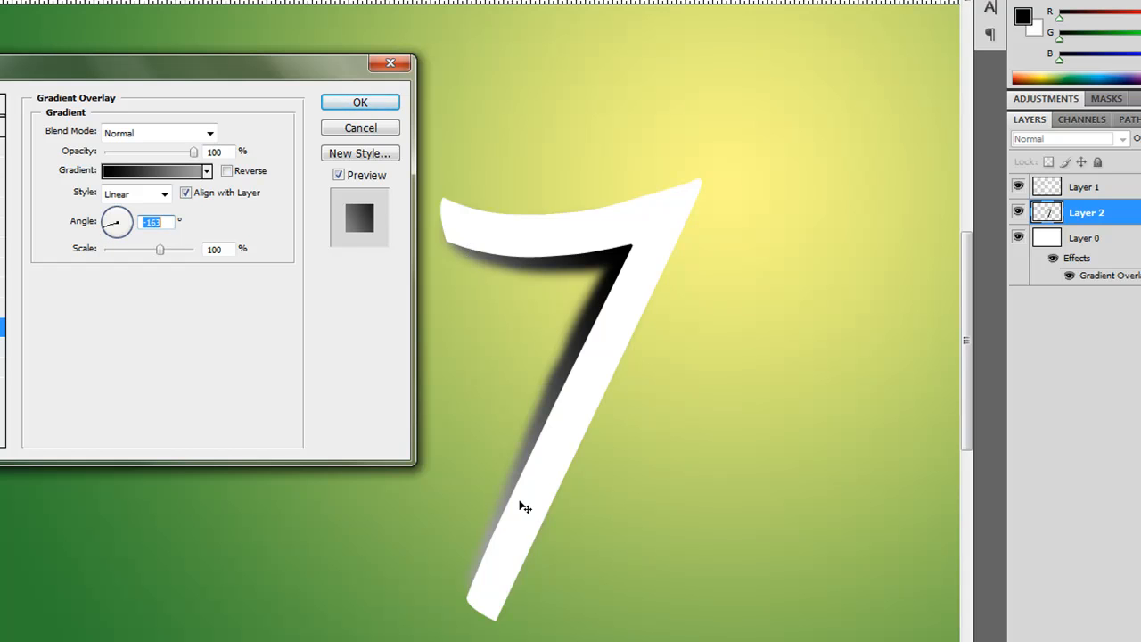
{"action": "left_click_drag", "start_coordinate": [118, 221], "coordinate": [111, 223]}
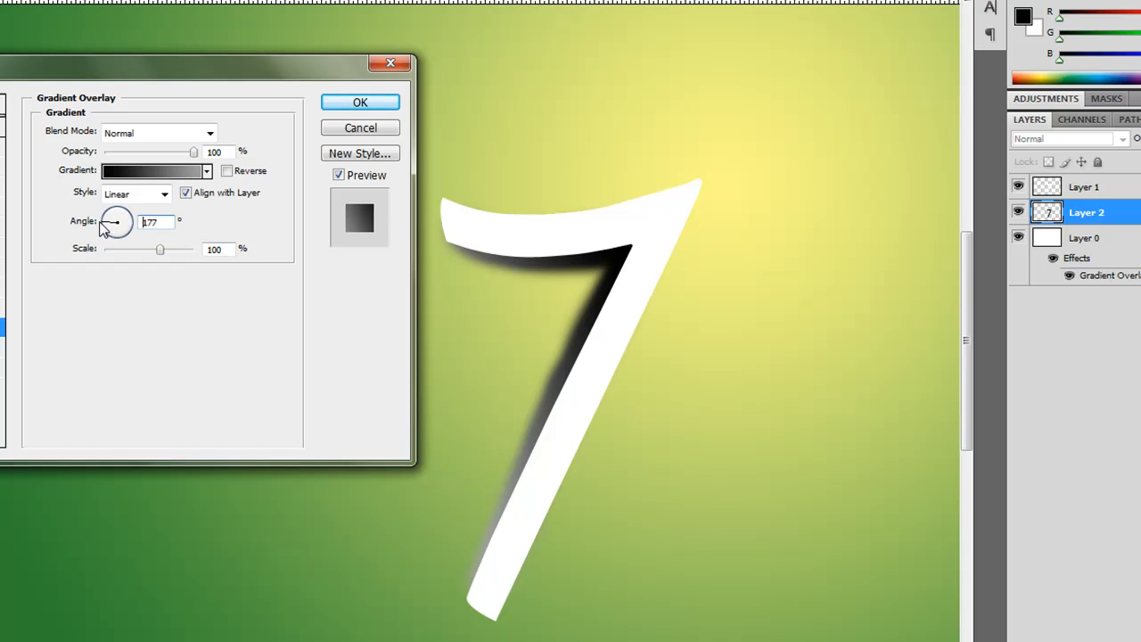
{"action": "triple_click", "coordinate": [157, 221]}
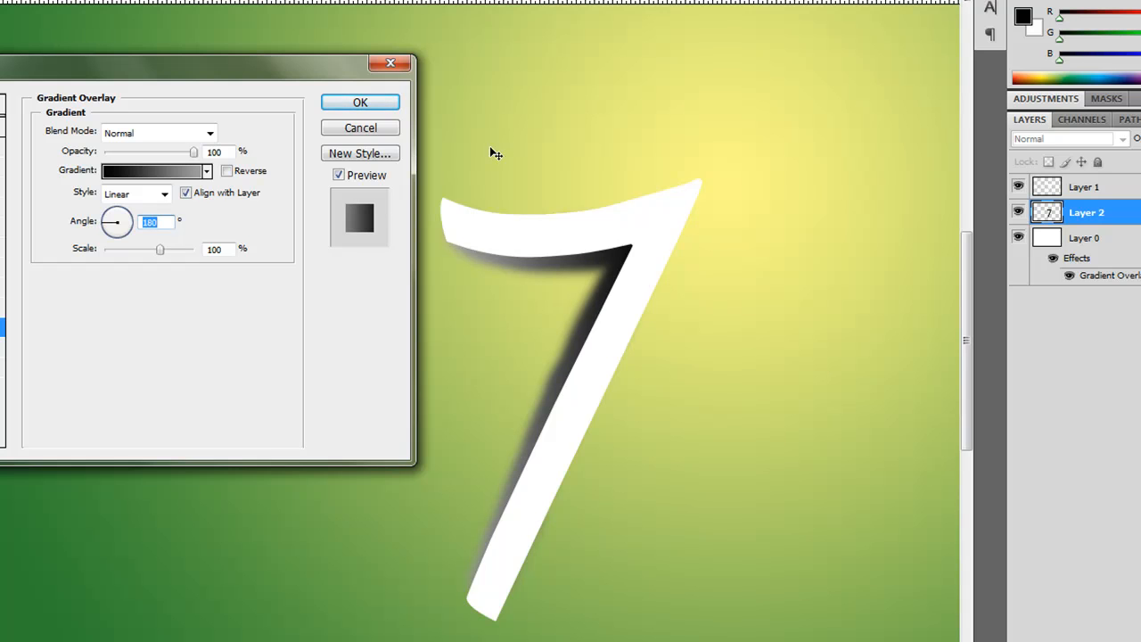
{"action": "mouse_move", "coordinate": [250, 86]}
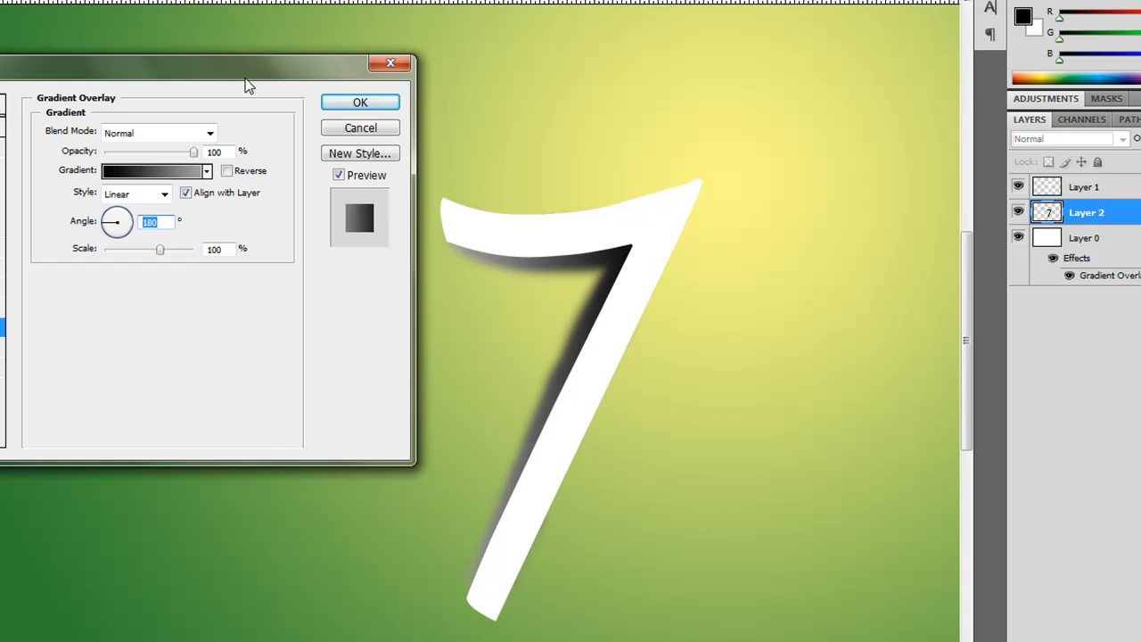
{"action": "left_click", "coordinate": [152, 172]}
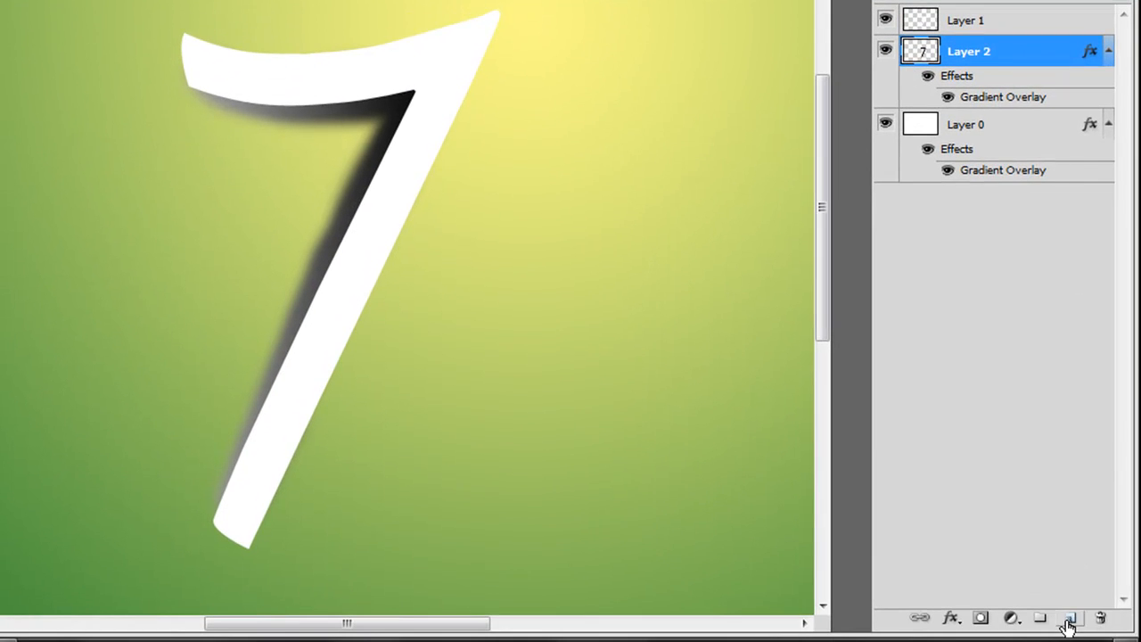
- Merge Layer 2 with a new empty layer (Ctrl+E) and set the result to Soft Light blending
{"action": "left_click", "coordinate": [1070, 617]}
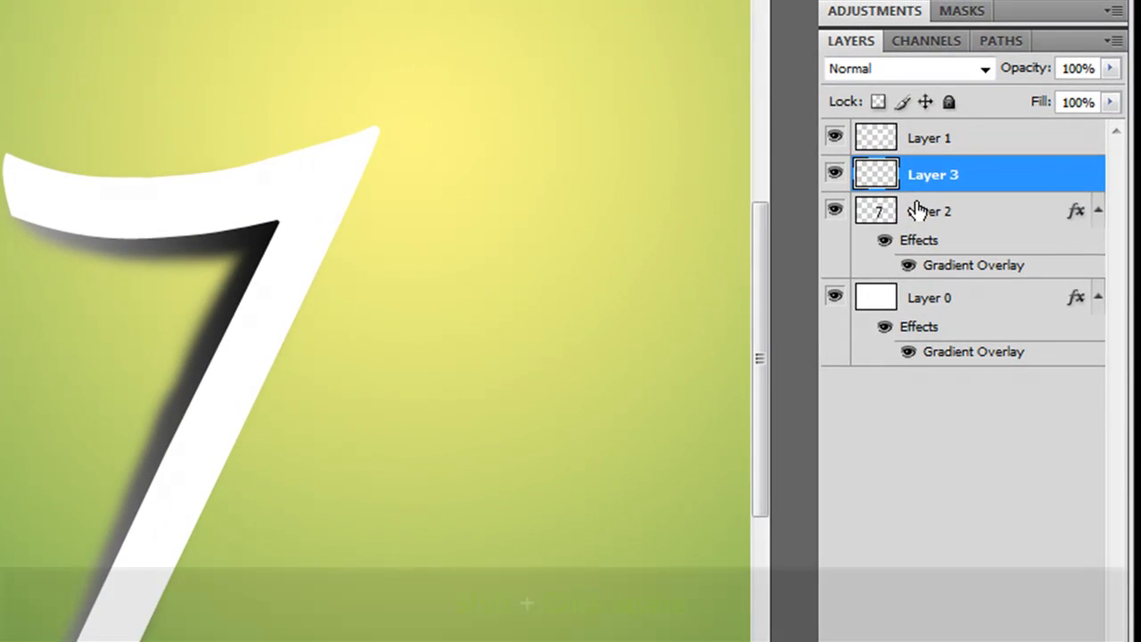
{"action": "left_click", "coordinate": [933, 210]}
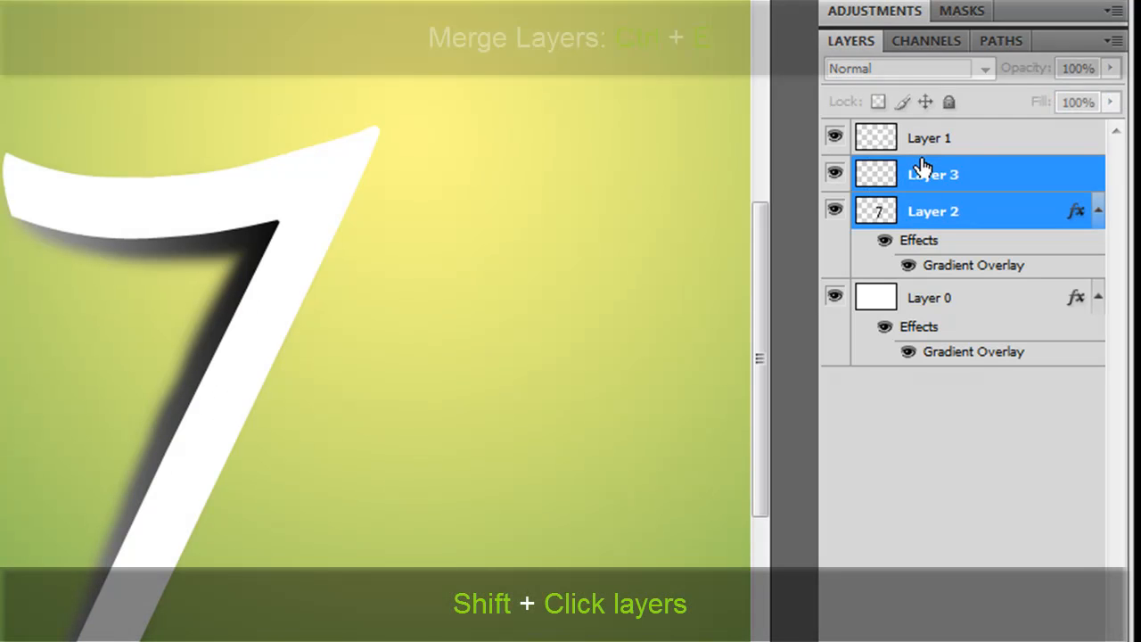
{"action": "key", "text": "ctrl+e"}
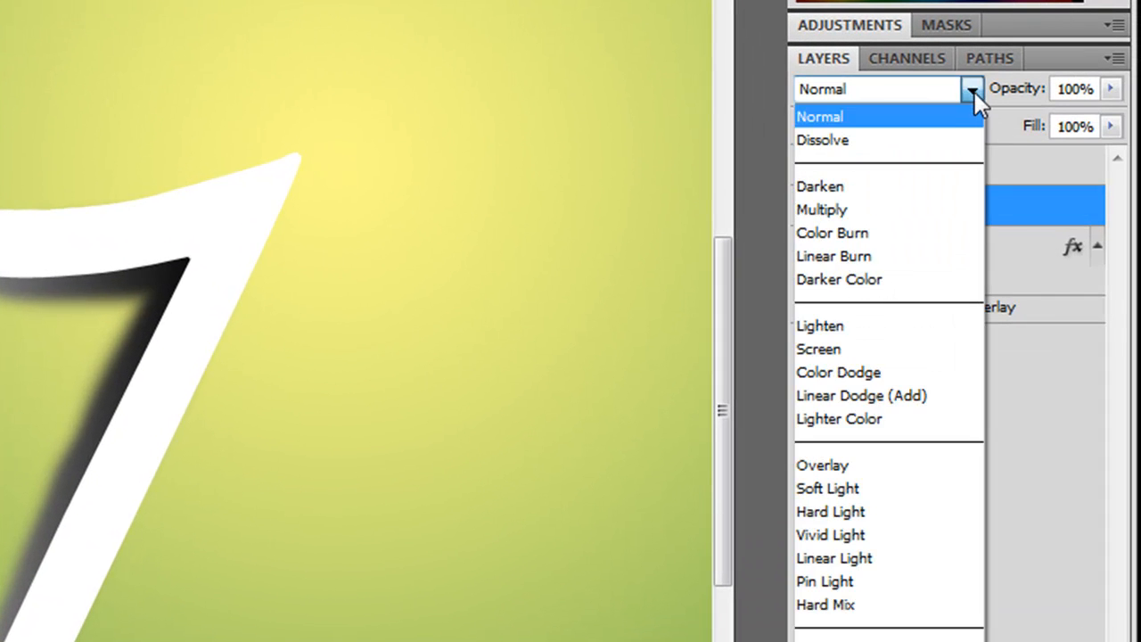
{"action": "mouse_move", "coordinate": [856, 488]}
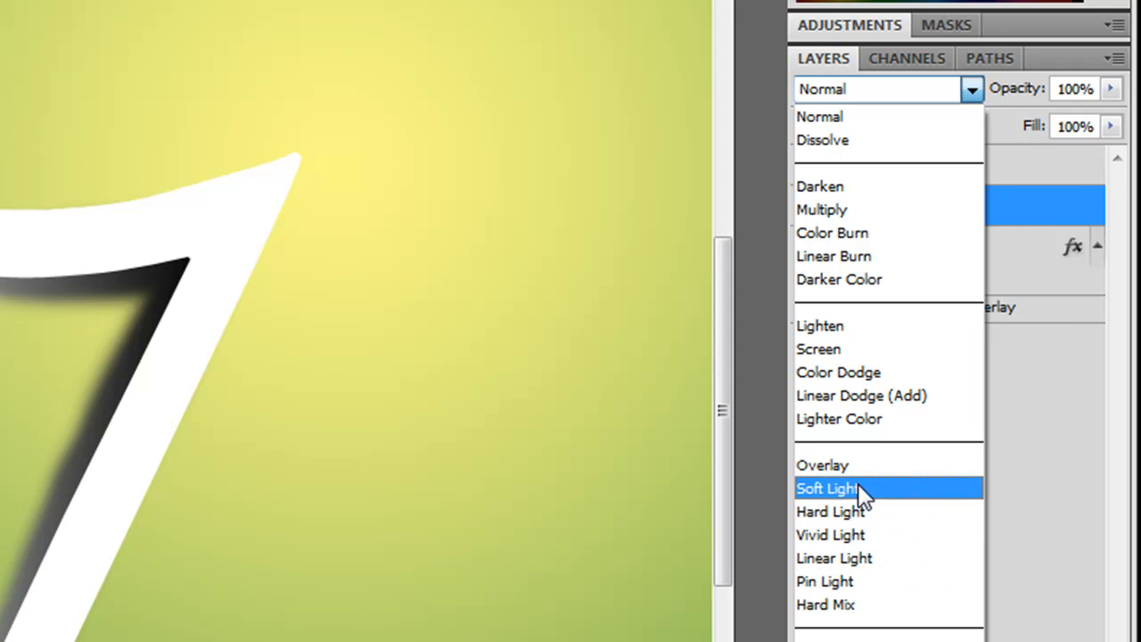
{"action": "left_click", "coordinate": [827, 489]}
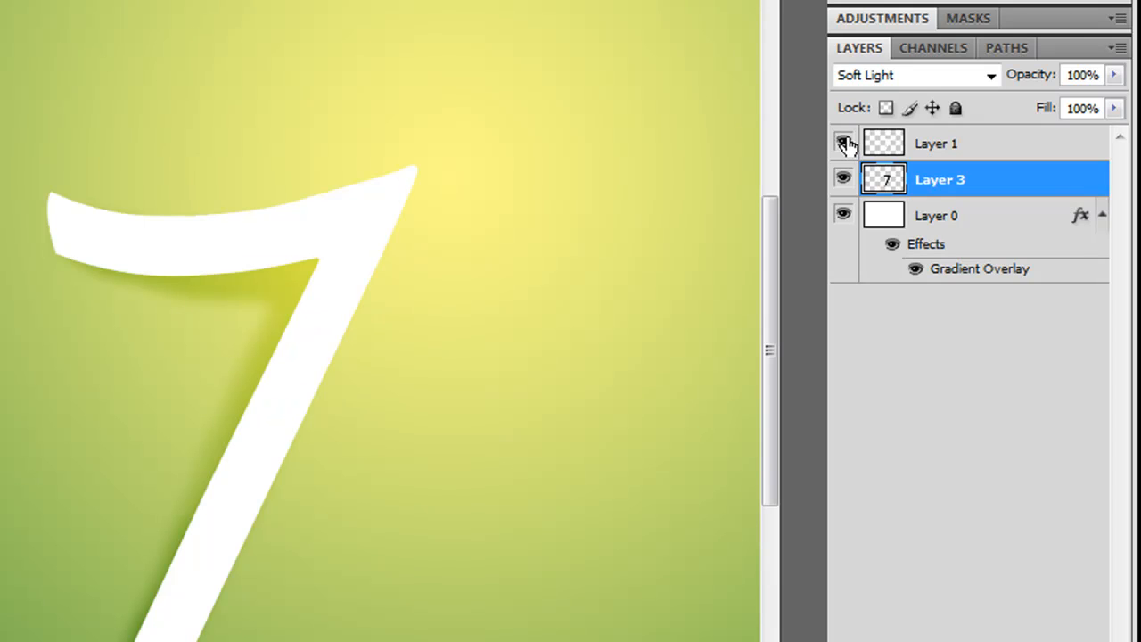
- Load the 7's outline as a selection and delete the shadow inside it on Layer 3
{"action": "left_click", "coordinate": [841, 142]}
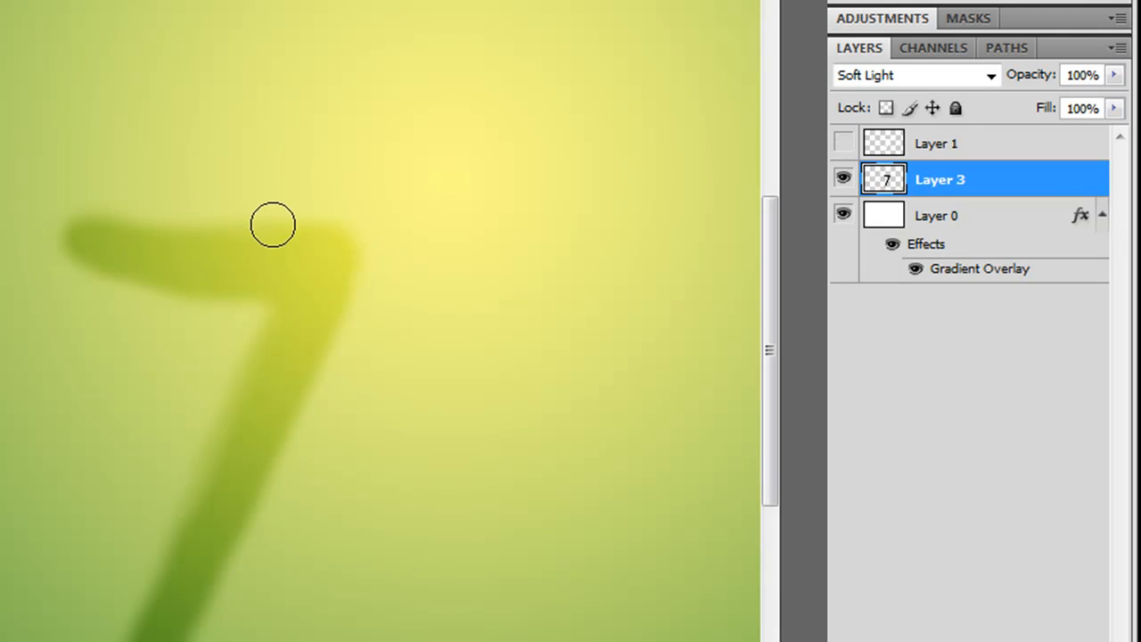
{"action": "left_click", "coordinate": [884, 143]}
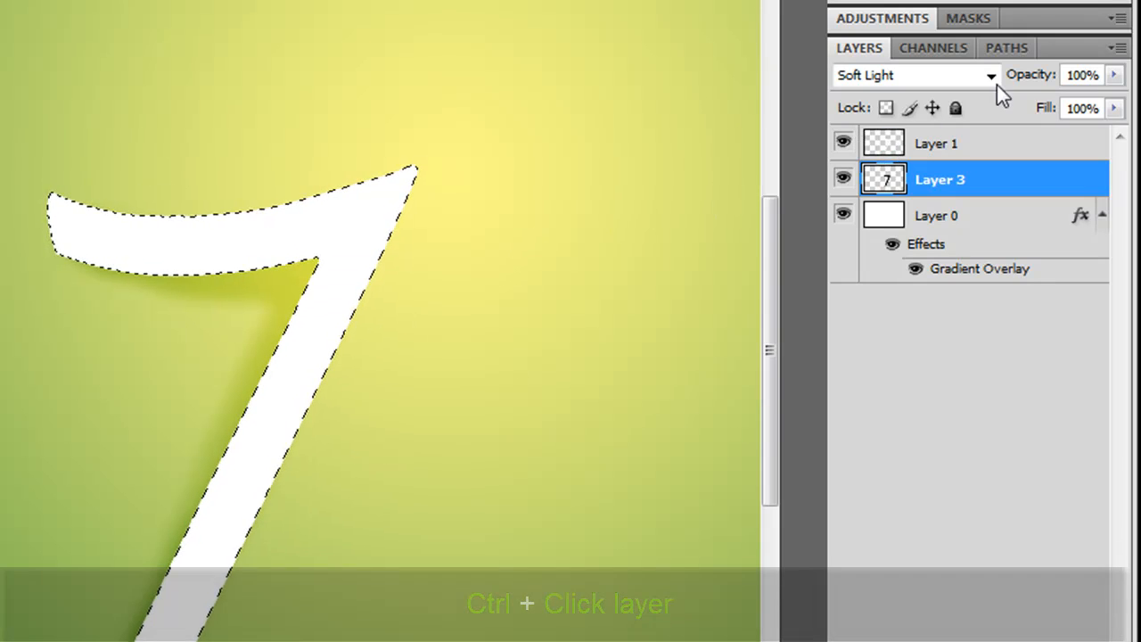
{"action": "left_click", "coordinate": [884, 179]}
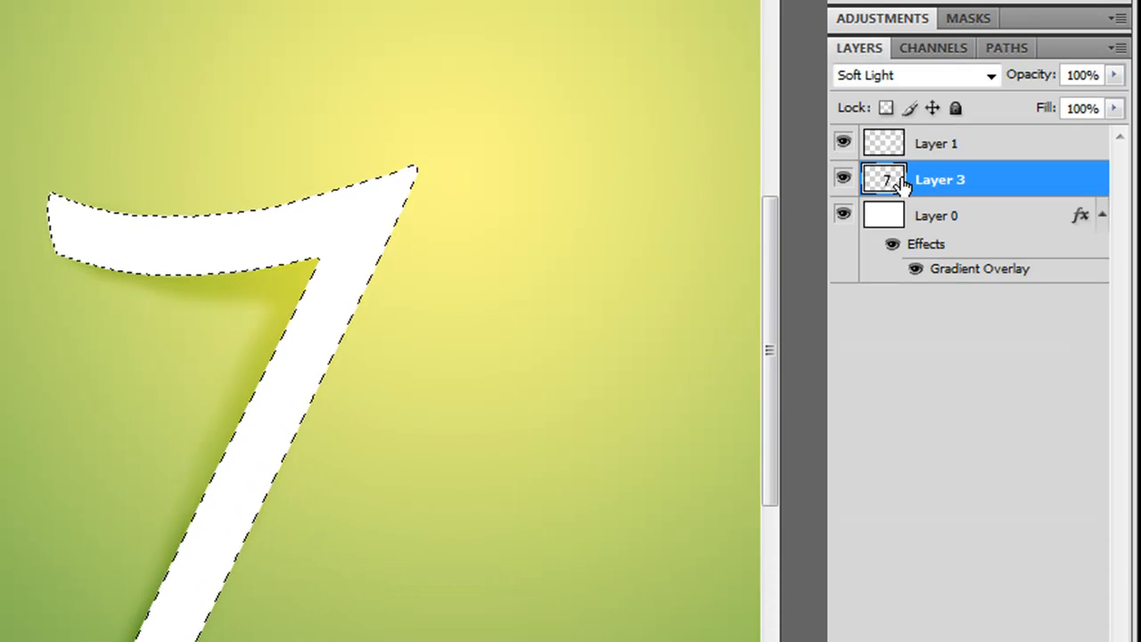
{"action": "key", "text": "Delete"}
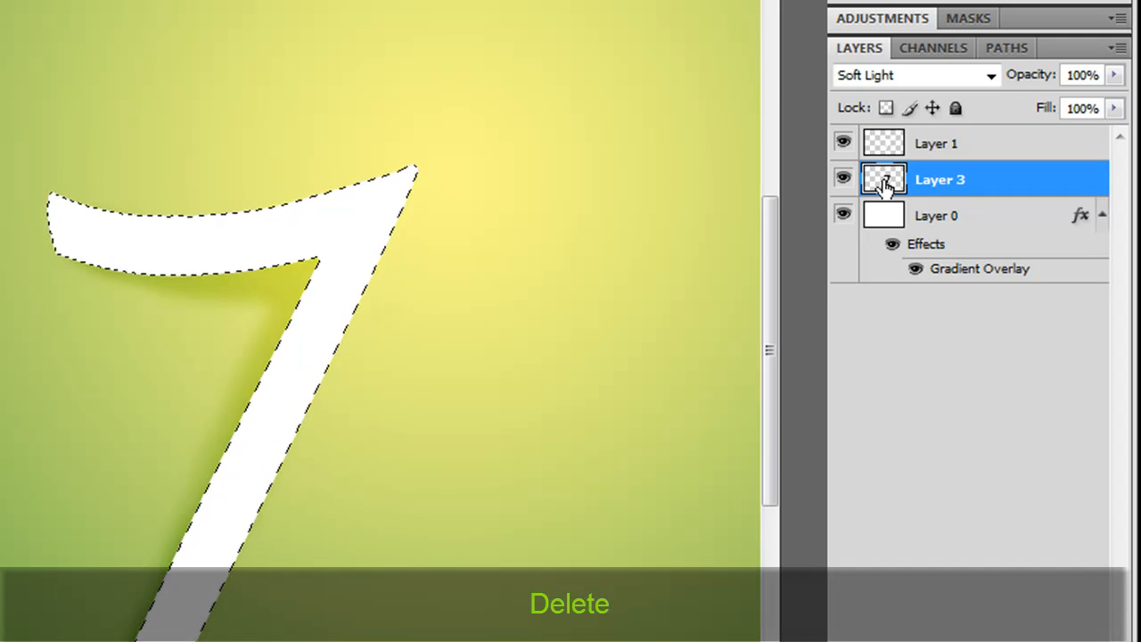
{"action": "key", "text": "Delete"}
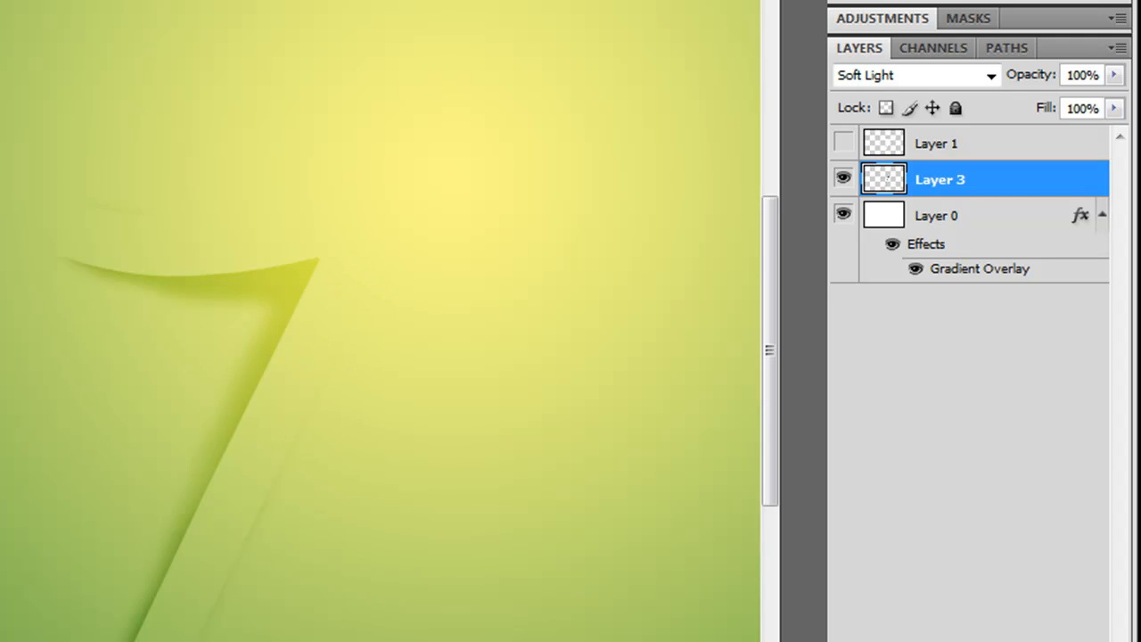
{"action": "mouse_move", "coordinate": [267, 521]}
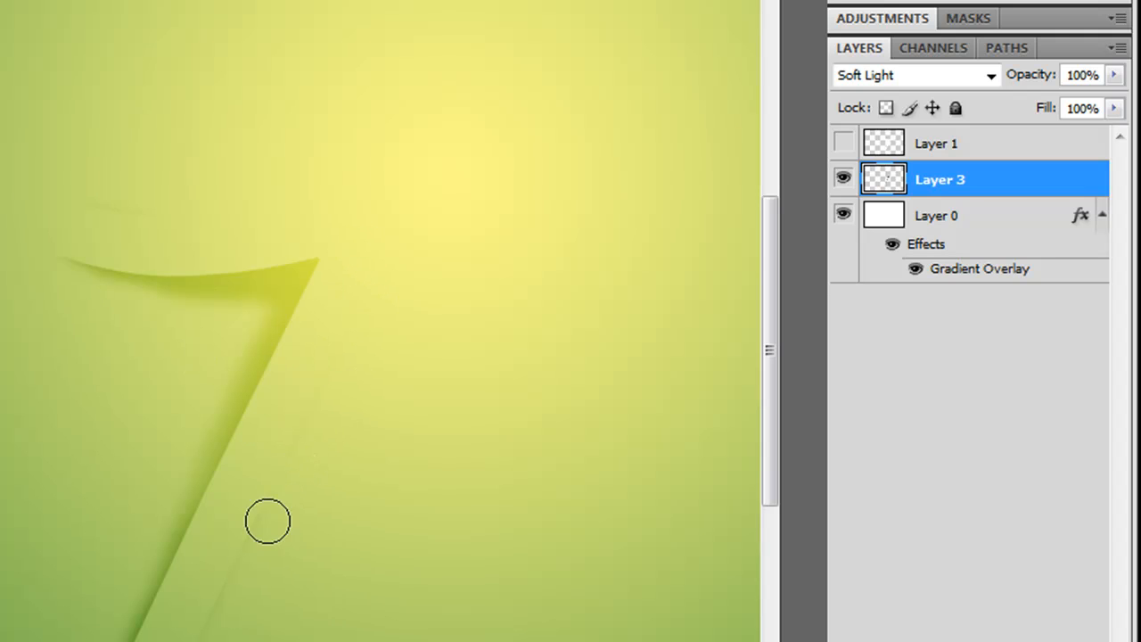
{"action": "mouse_move", "coordinate": [307, 471]}
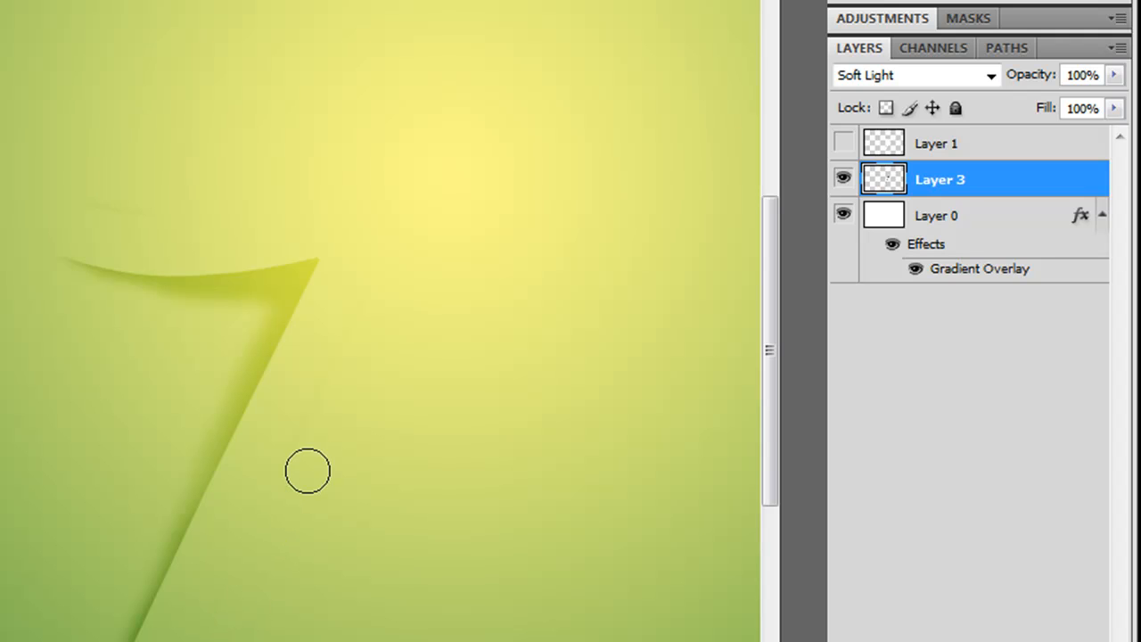
{"action": "mouse_move", "coordinate": [116, 182]}
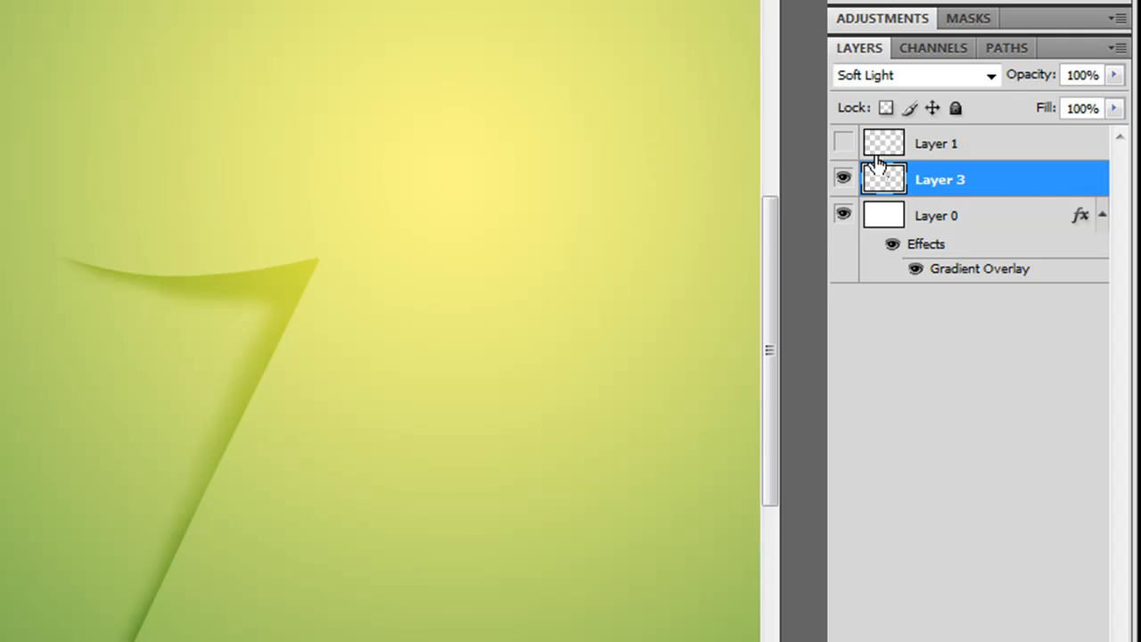
- Put a solid black copy of the 7 on new Layer 4 above the shadow and hide the white 7
{"action": "left_click", "coordinate": [842, 143]}
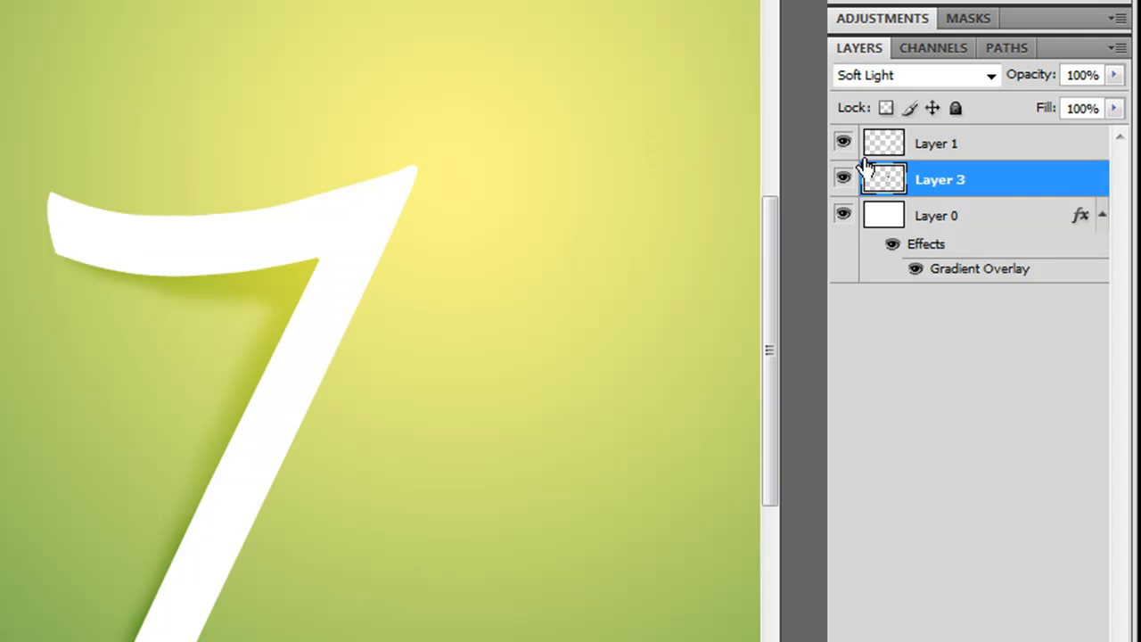
{"action": "left_click", "coordinate": [884, 143]}
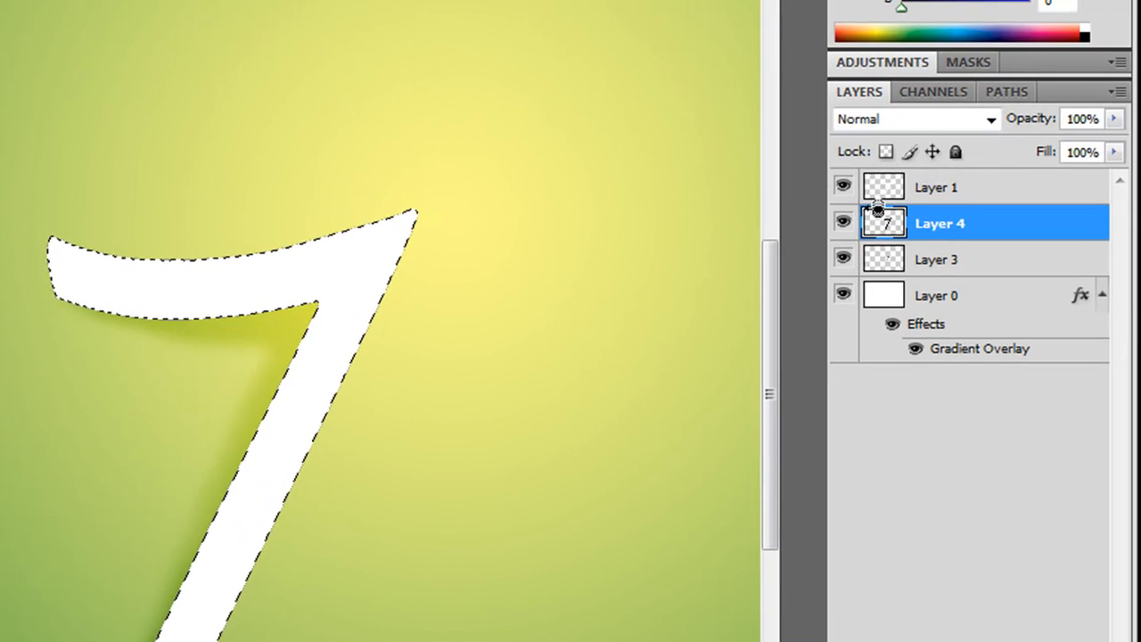
{"action": "left_click", "coordinate": [842, 188]}
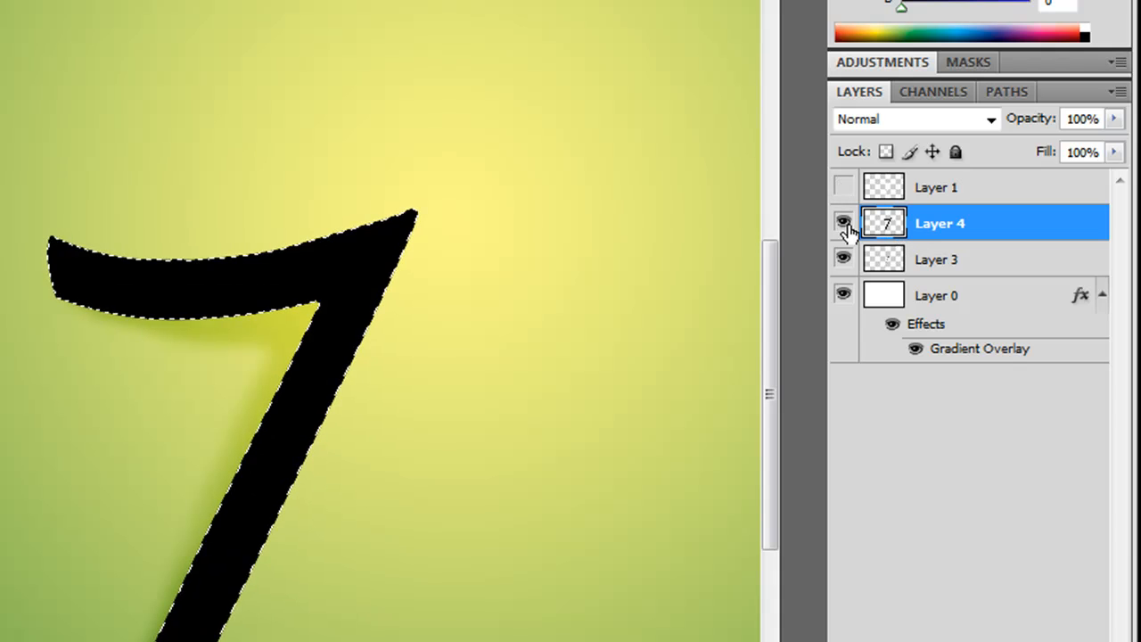
{"action": "key", "text": "ctrl+d"}
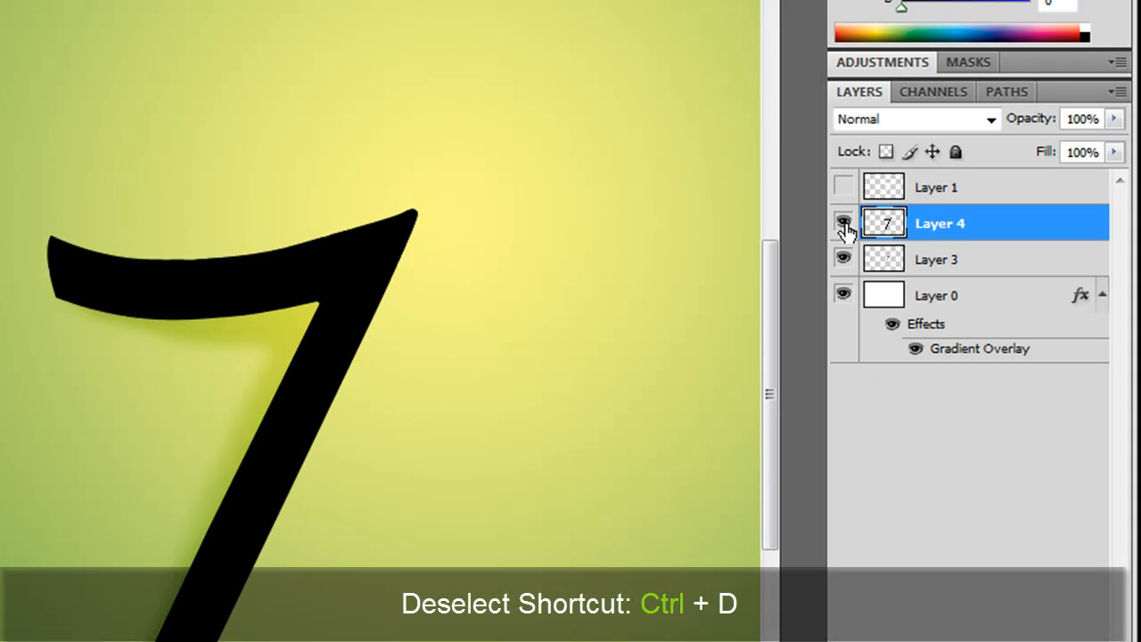
{"action": "left_click", "coordinate": [841, 221]}
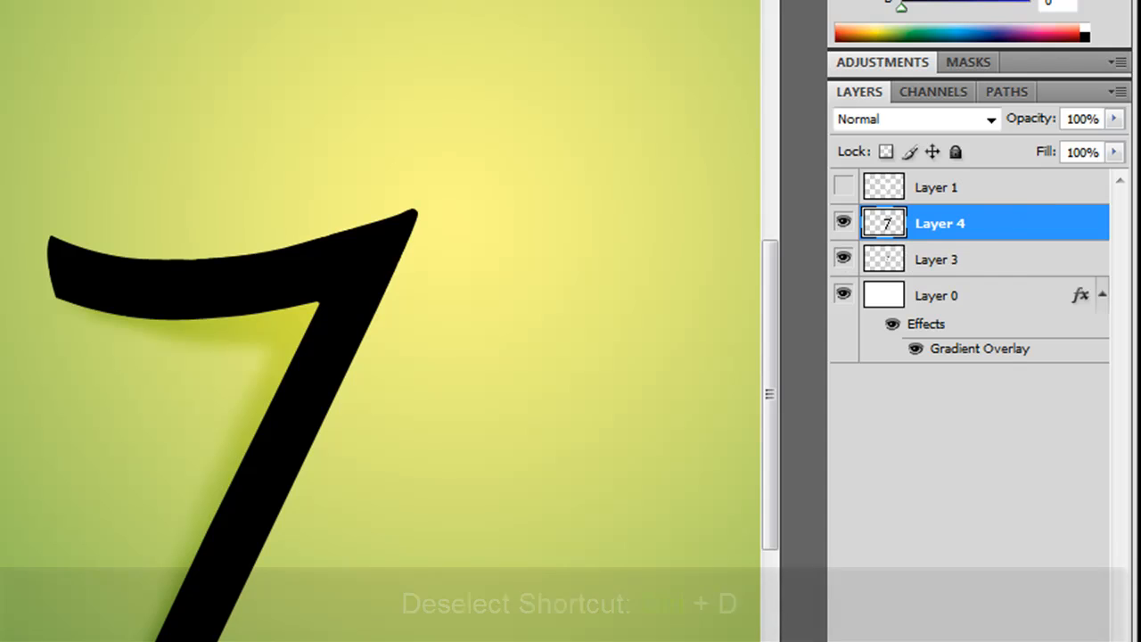
{"action": "mouse_move", "coordinate": [984, 230]}
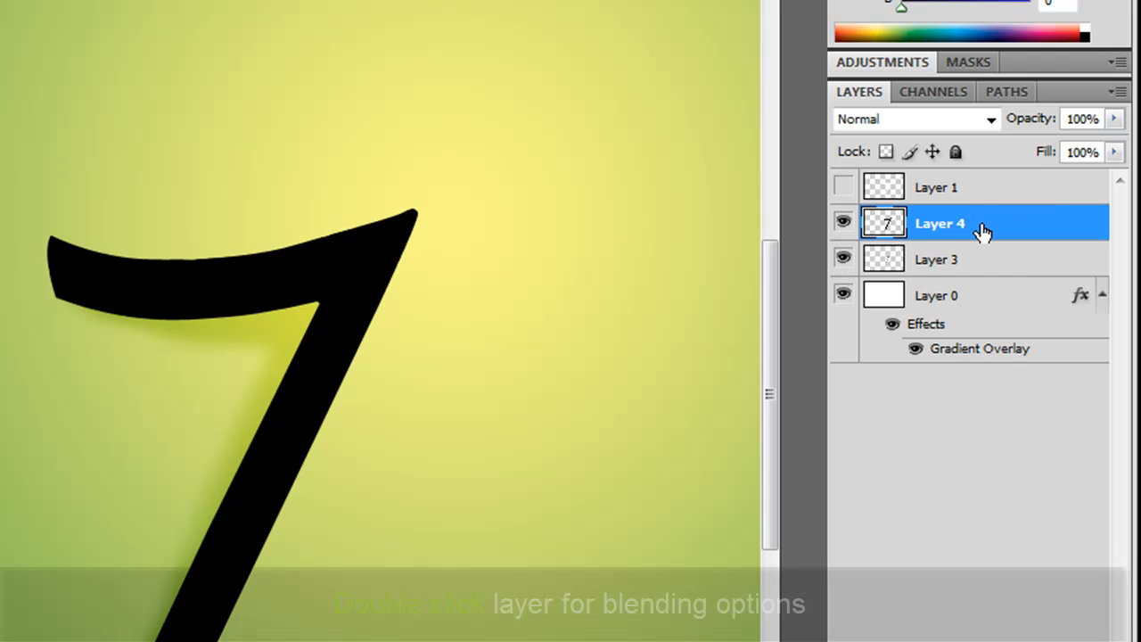
- Give Layer 4 a black Outer Glow of 5 px at about 33% opacity with Fill at 0%
{"action": "double_click", "coordinate": [938, 223]}
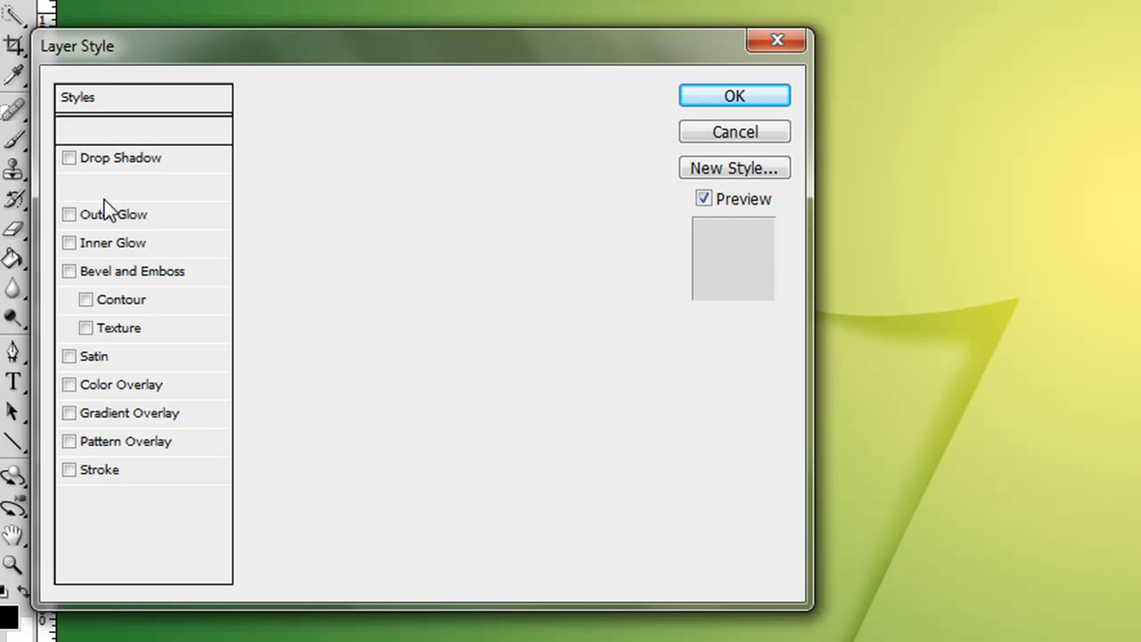
{"action": "left_click", "coordinate": [114, 213]}
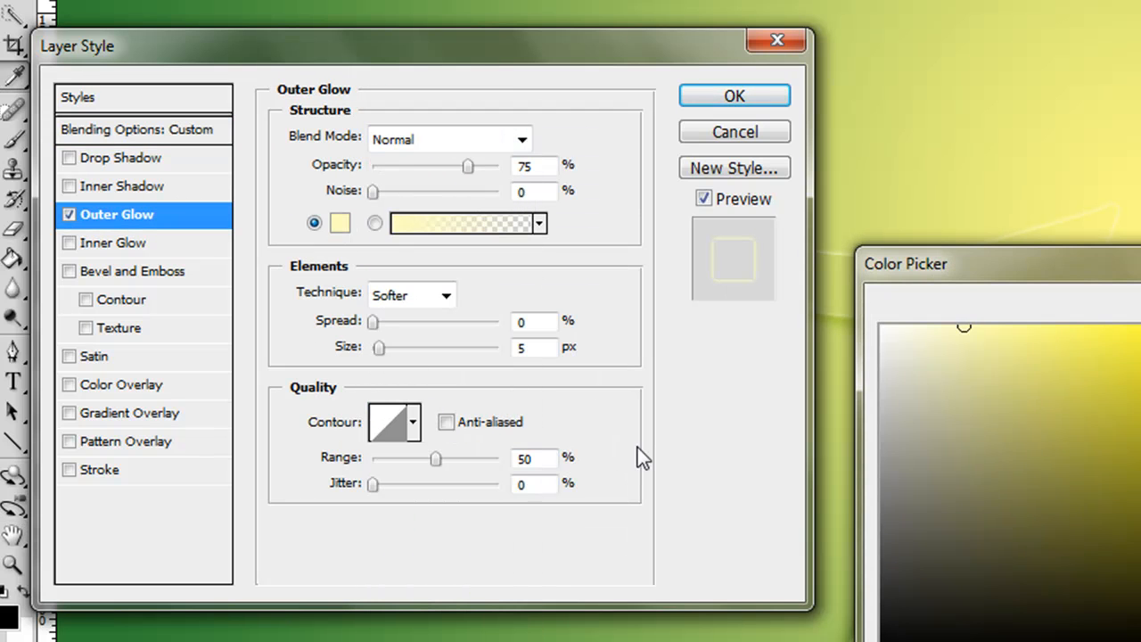
{"action": "left_click", "coordinate": [340, 223]}
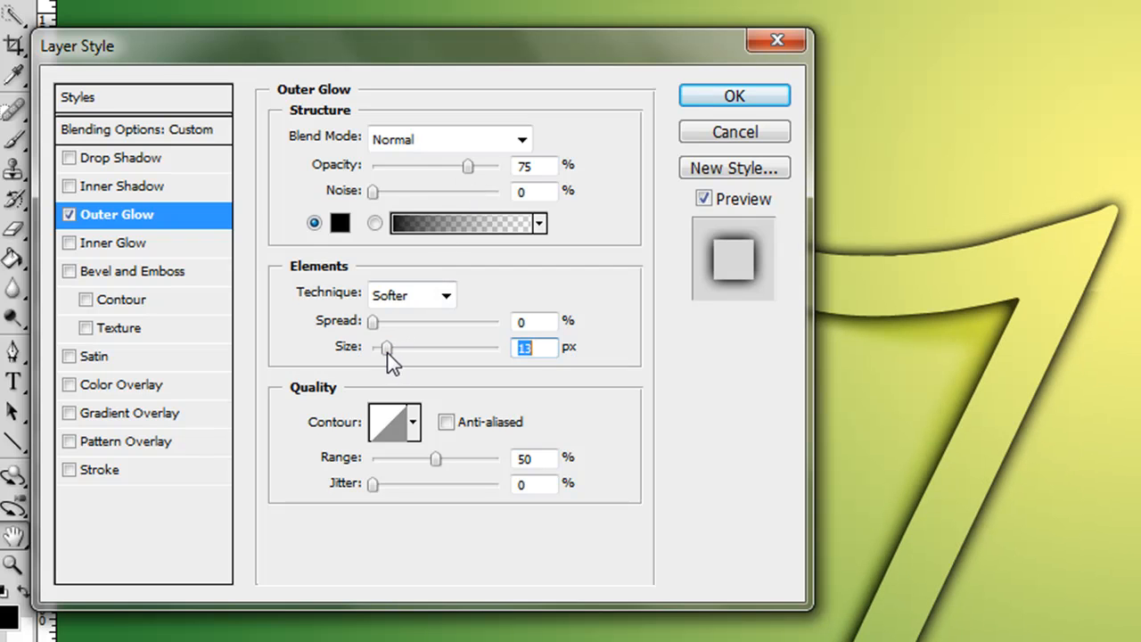
{"action": "left_click_drag", "start_coordinate": [389, 346], "coordinate": [383, 346]}
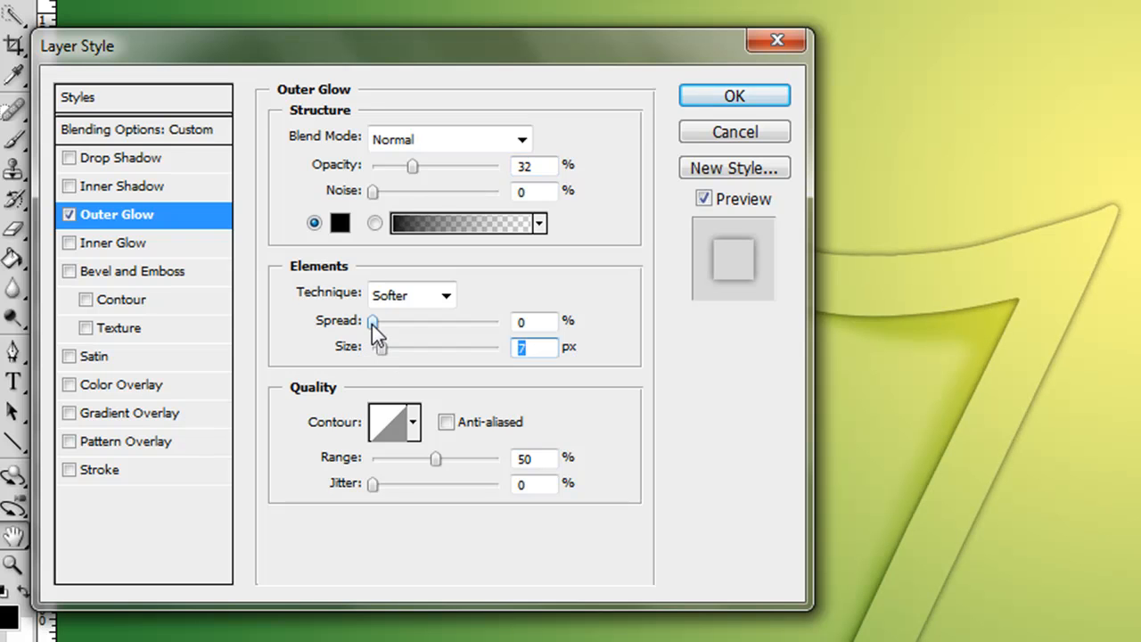
{"action": "left_click_drag", "start_coordinate": [412, 167], "coordinate": [426, 168]}
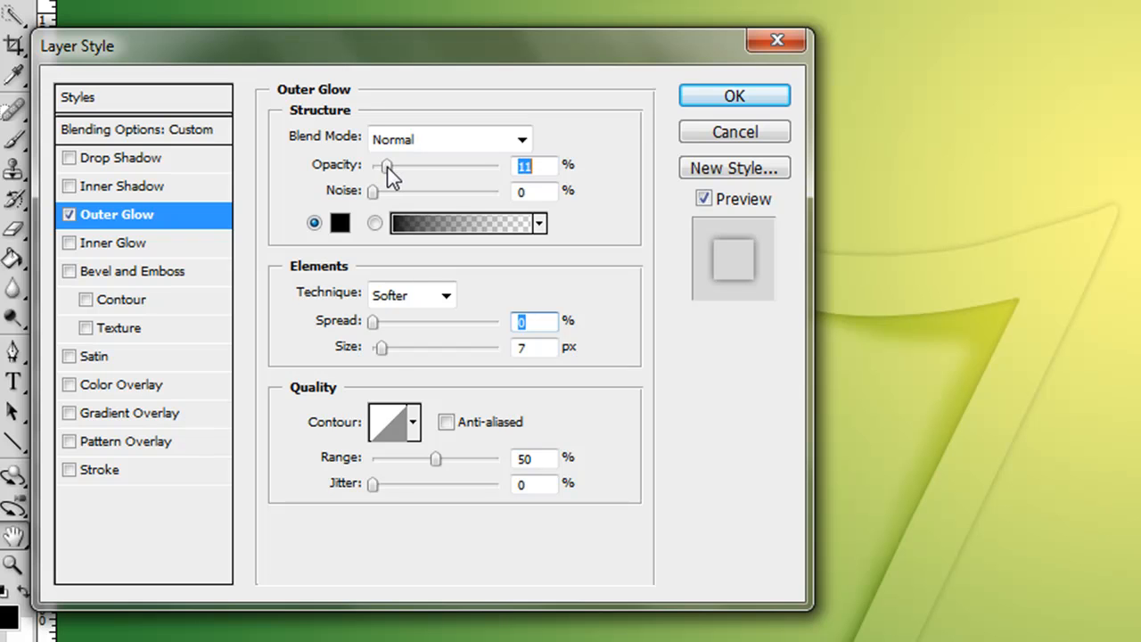
{"action": "left_click", "coordinate": [382, 348]}
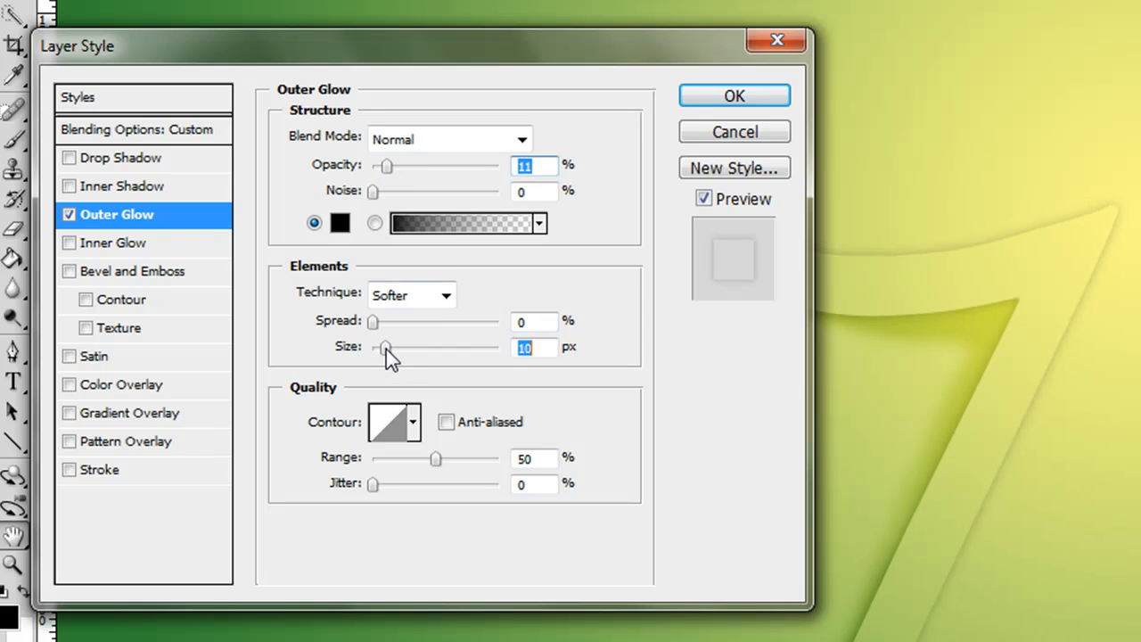
{"action": "left_click_drag", "start_coordinate": [389, 346], "coordinate": [378, 346]}
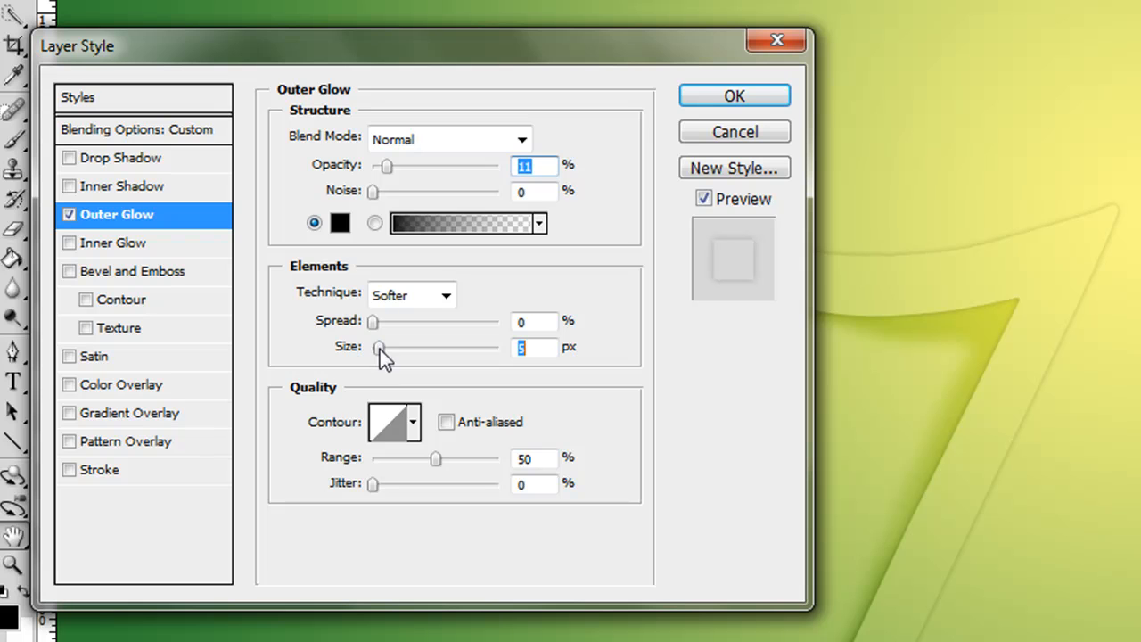
{"action": "left_click_drag", "start_coordinate": [385, 168], "coordinate": [414, 167]}
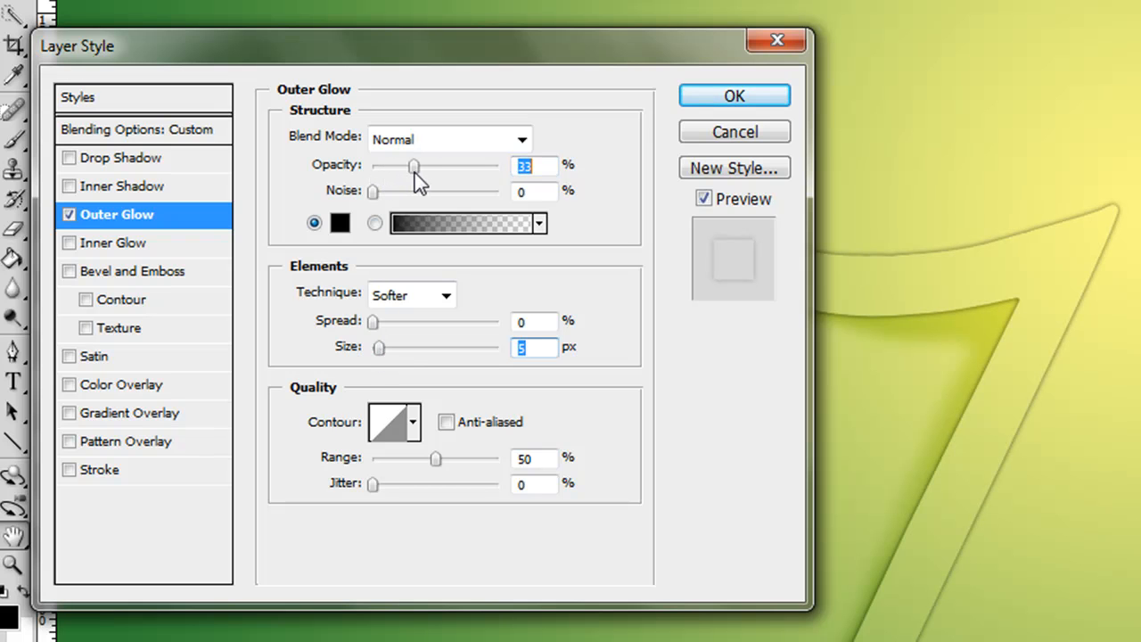
{"action": "left_click", "coordinate": [735, 96]}
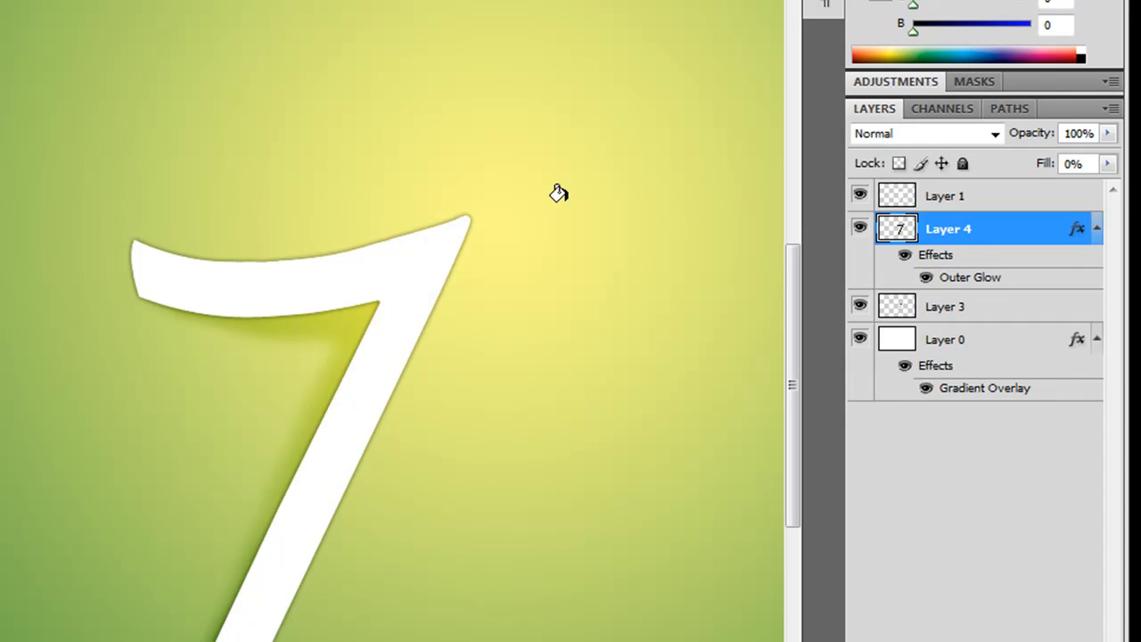
{"action": "mouse_move", "coordinate": [371, 184]}
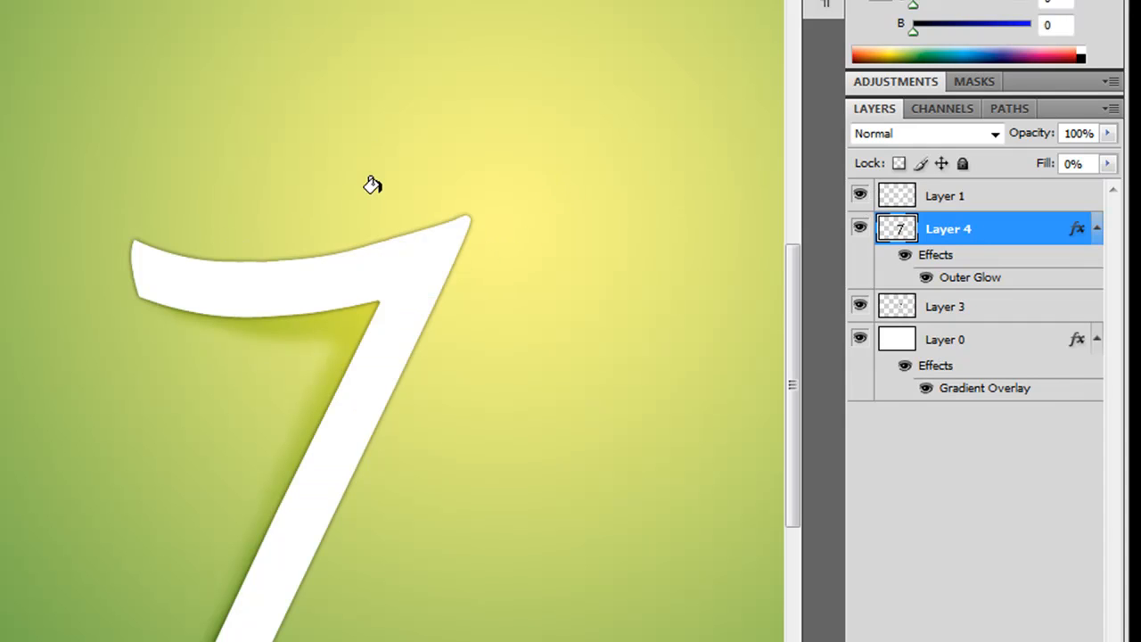
{"action": "mouse_move", "coordinate": [513, 171]}
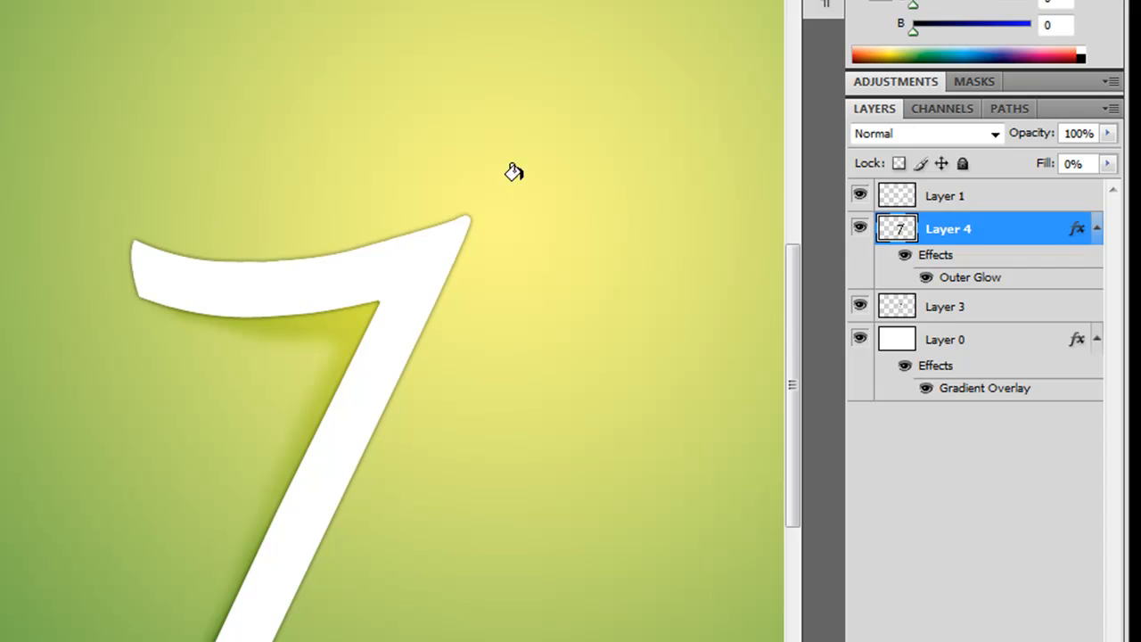
{"action": "mouse_move", "coordinate": [278, 178]}
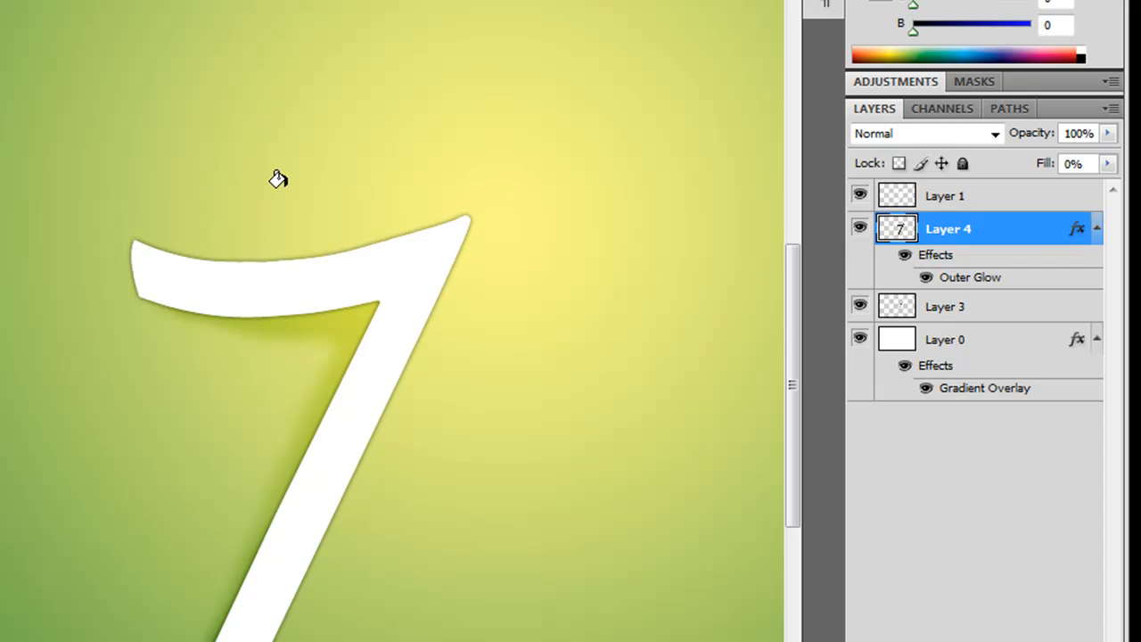
- Hide the white 7 and split Layer 4's Outer Glow off into its own layer via Create Layer
{"action": "left_click", "coordinate": [859, 194]}
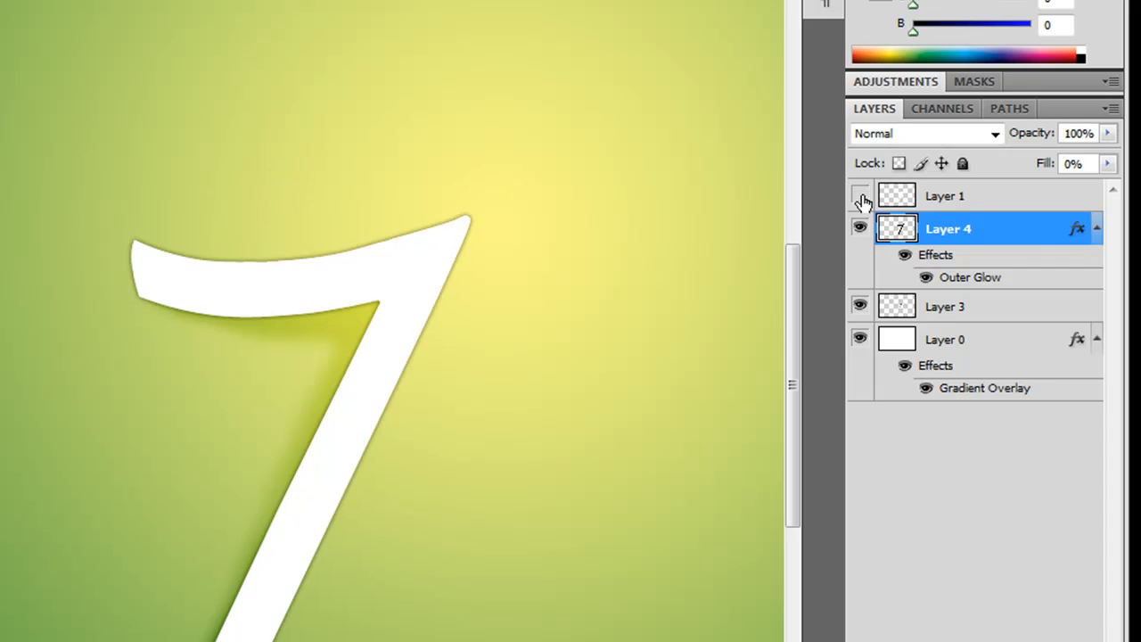
{"action": "left_click", "coordinate": [859, 195]}
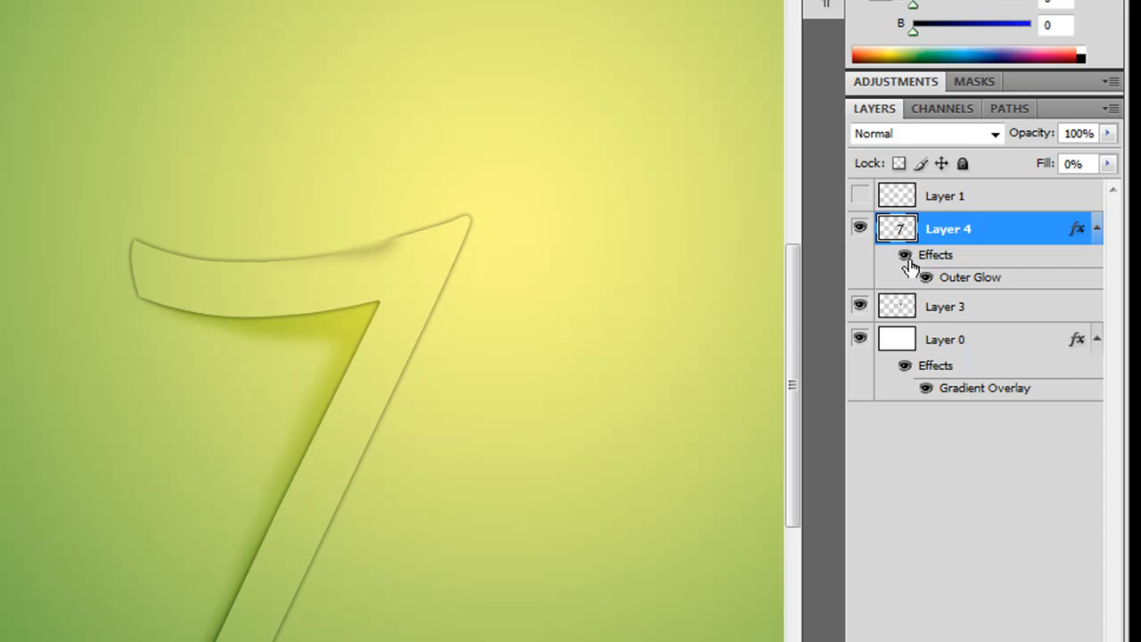
{"action": "right_click", "coordinate": [948, 228]}
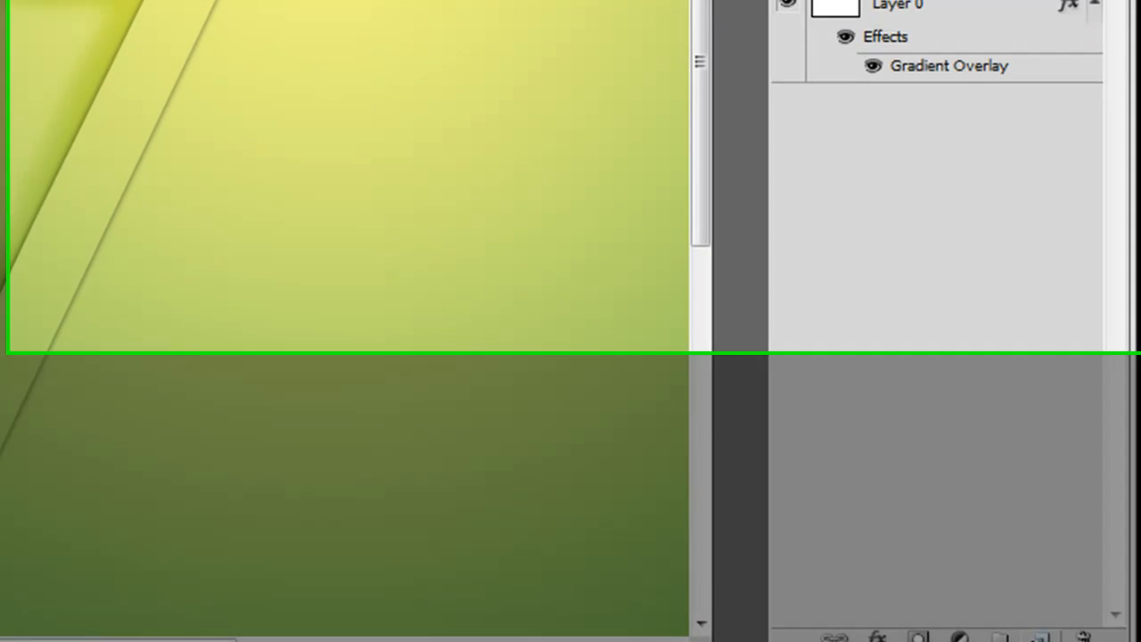
- Merge Layers 4 and 5 into one and erase the glow near the bright highlight
{"action": "left_click", "coordinate": [890, 194]}
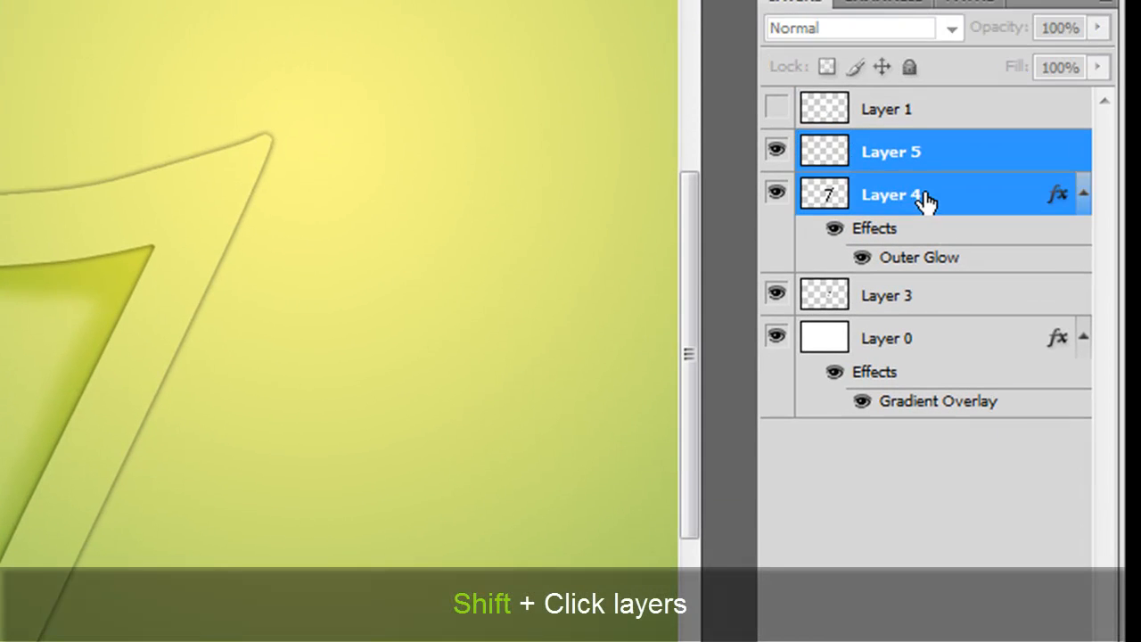
{"action": "key", "text": "ctrl+e"}
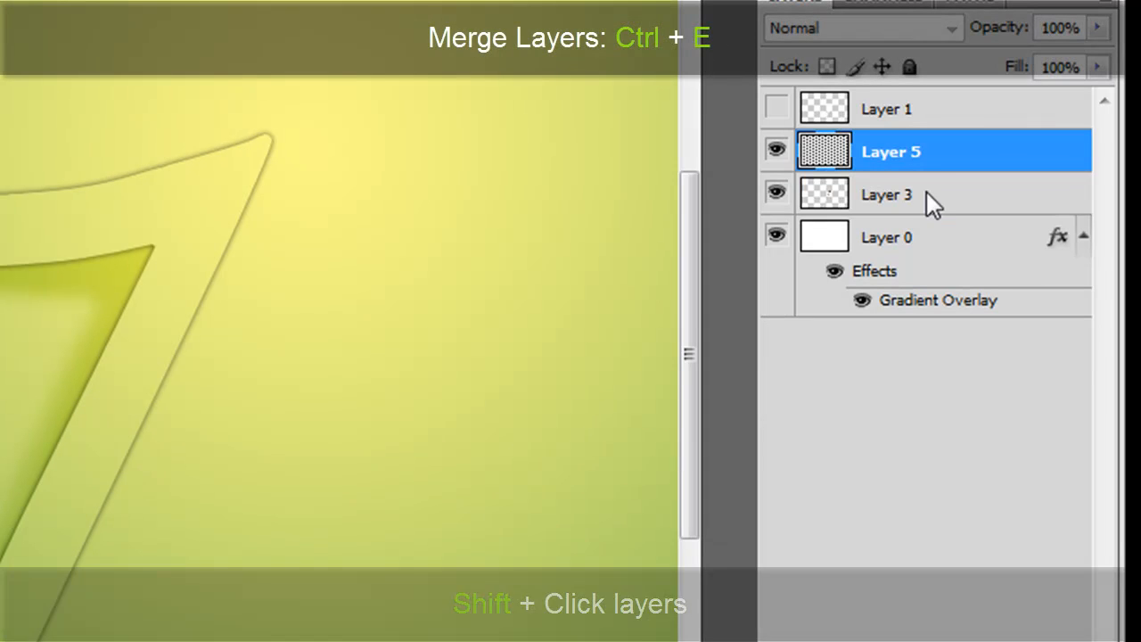
{"action": "mouse_move", "coordinate": [671, 149]}
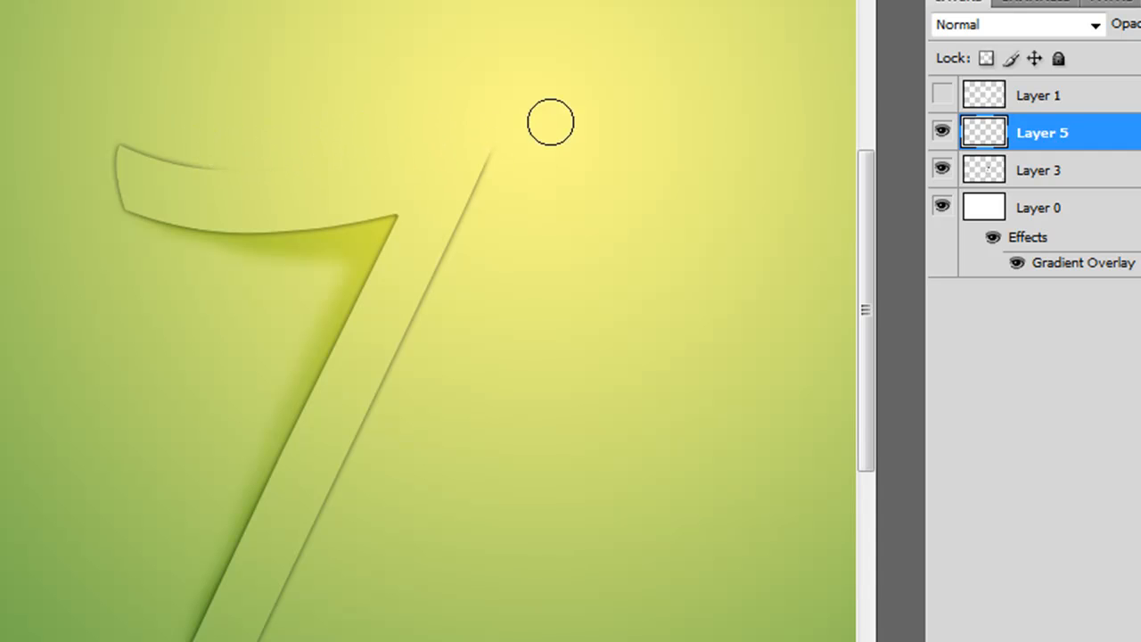
{"action": "left_click_drag", "start_coordinate": [549, 121], "coordinate": [492, 182]}
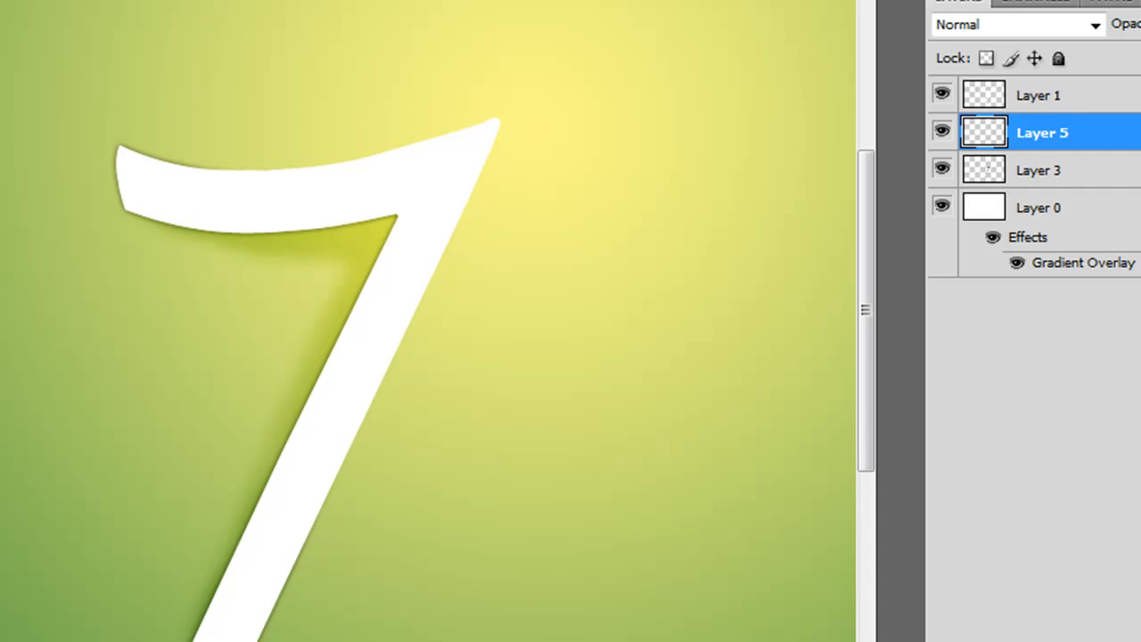
{"action": "mouse_move", "coordinate": [221, 143]}
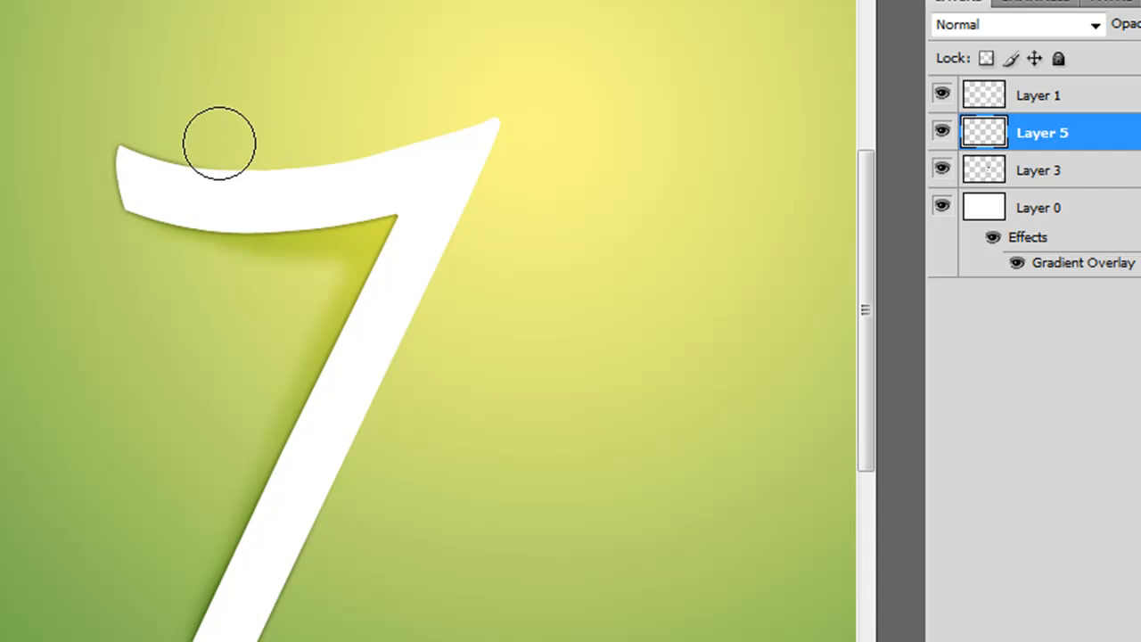
{"action": "mouse_move", "coordinate": [496, 621]}
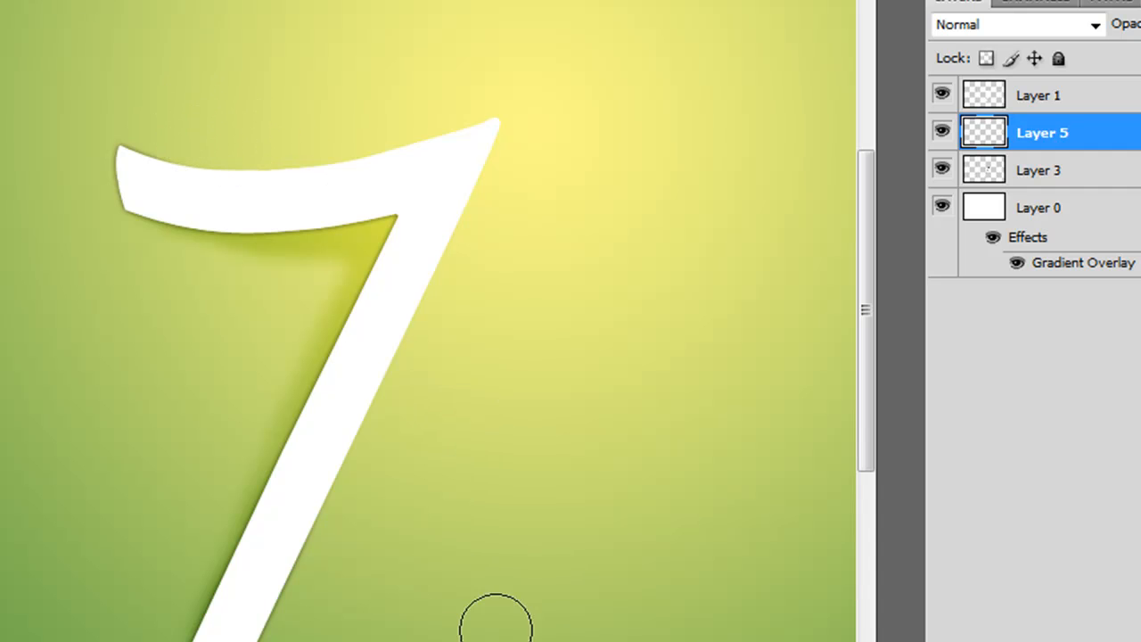